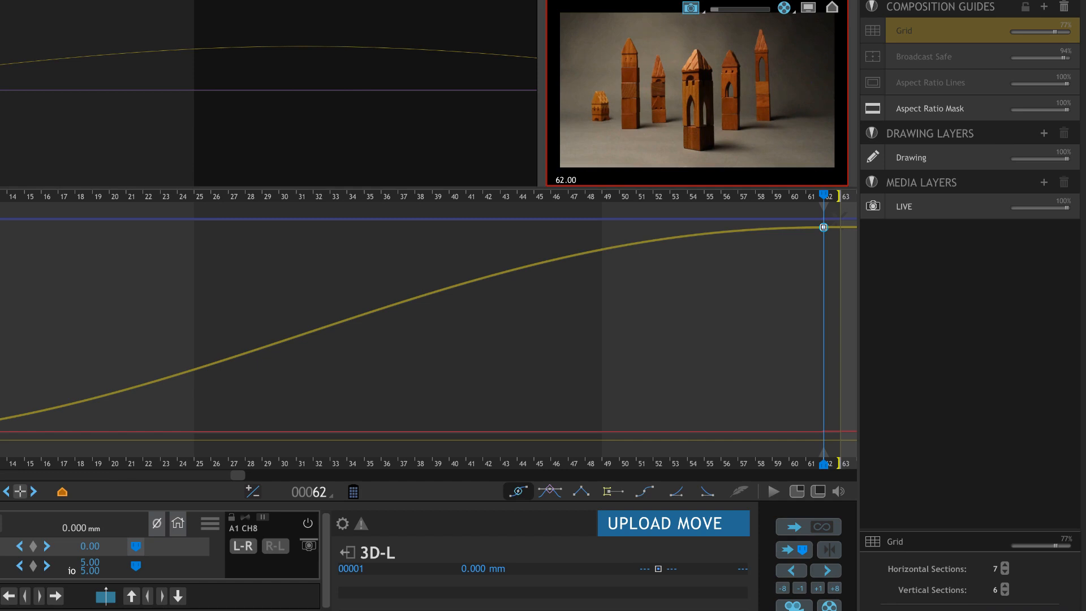
mouse_move(350, 287)
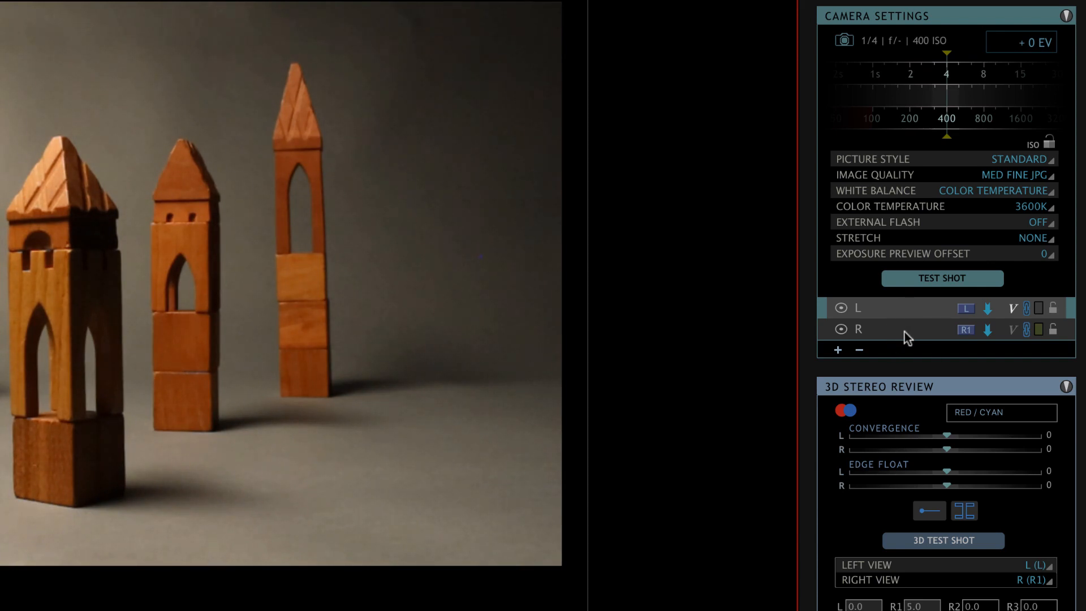
mouse_move(906, 389)
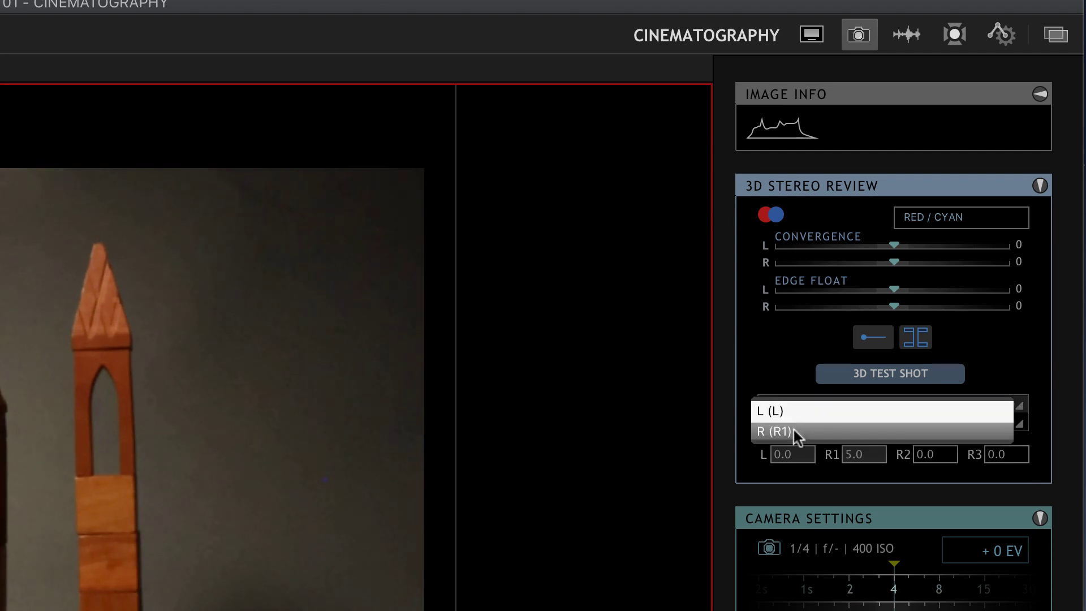
mouse_move(816, 413)
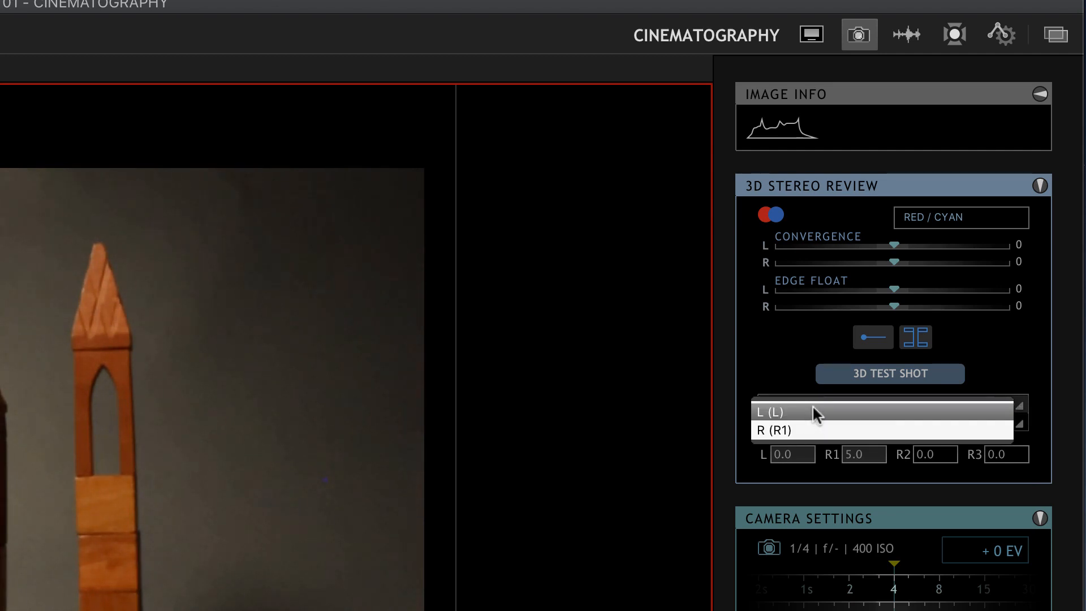
Choose exposure L as the left view and R1 as the right view
left_click(809, 411)
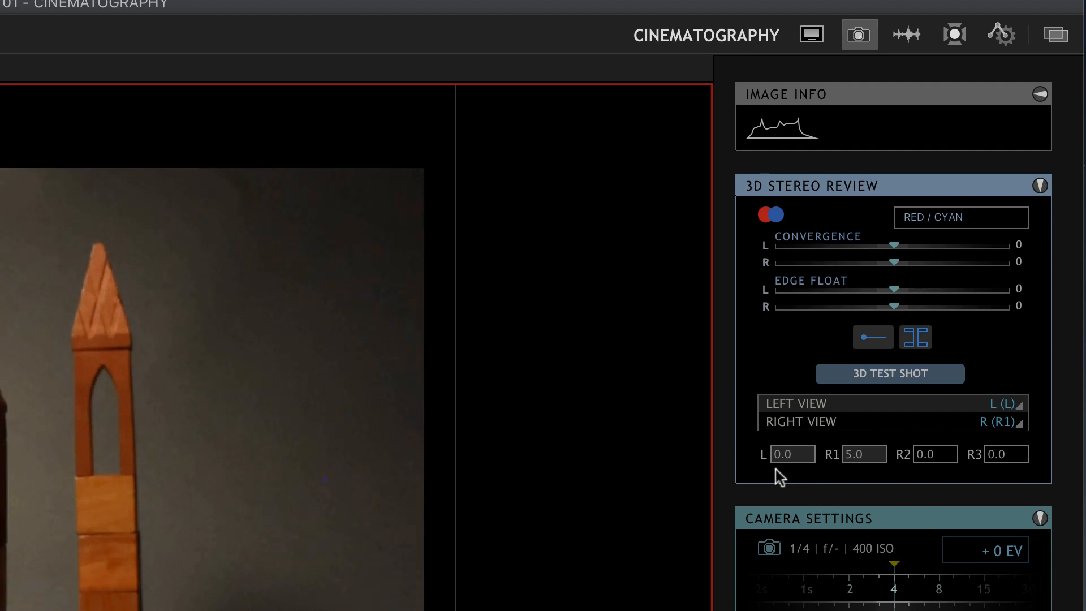
mouse_move(874, 481)
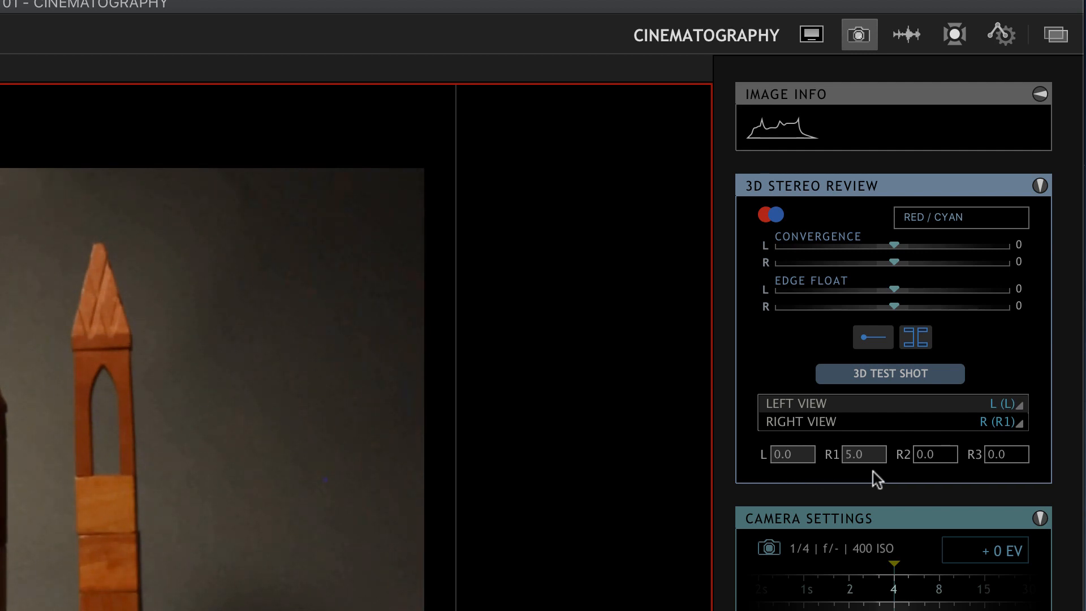
left_click(864, 455)
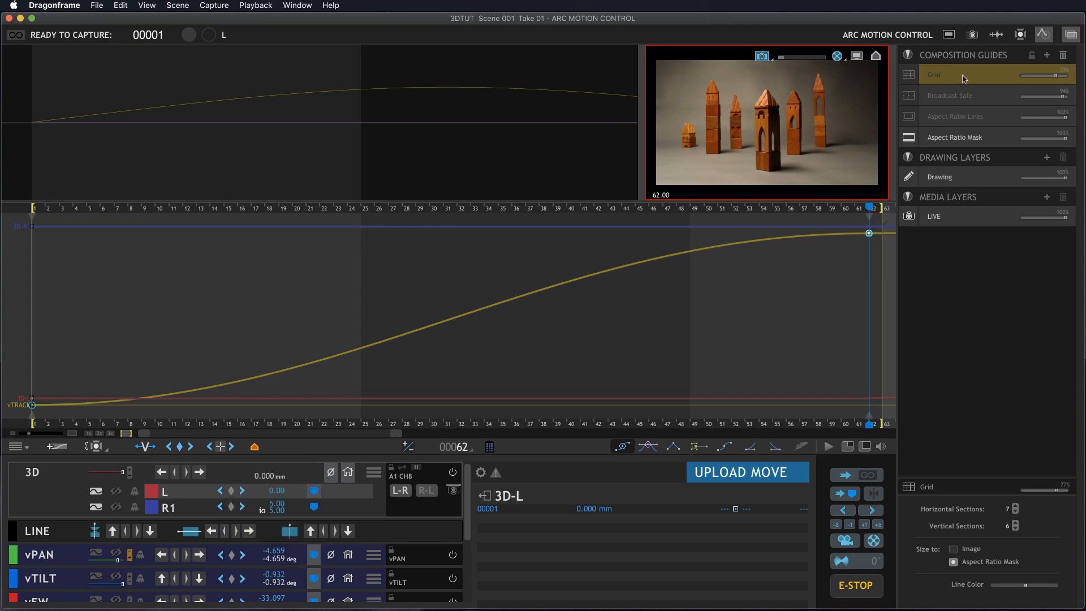
Switch to Cinematography and capture stereo test shot Test_0001 of the block towers
left_click(970, 34)
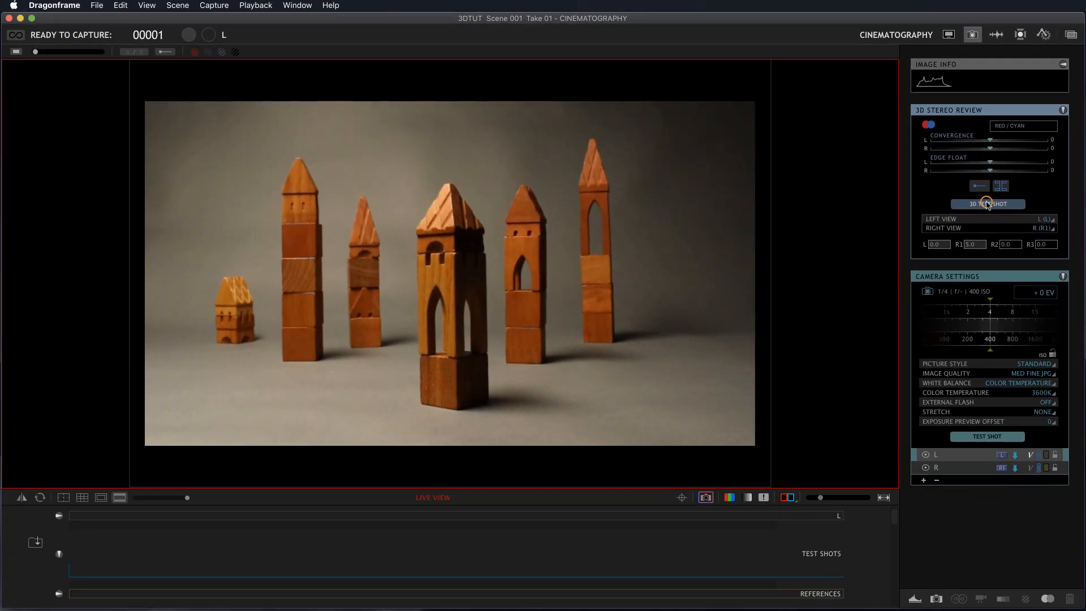
left_click(988, 203)
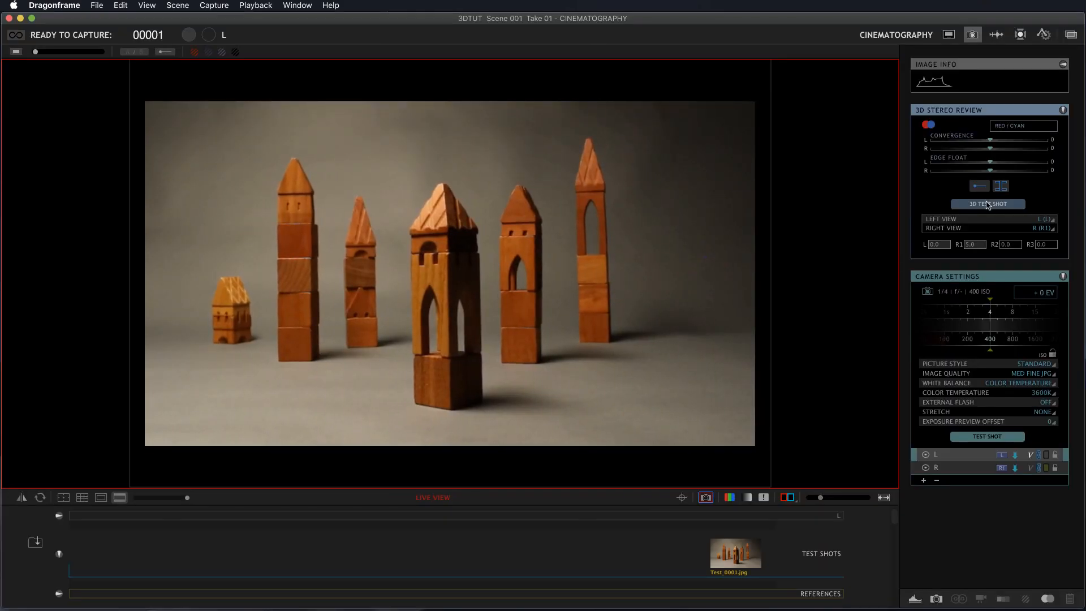
Show Test_0001 as a B/W red/cyan anaglyph and bring up the viewing-mode list
left_click(987, 203)
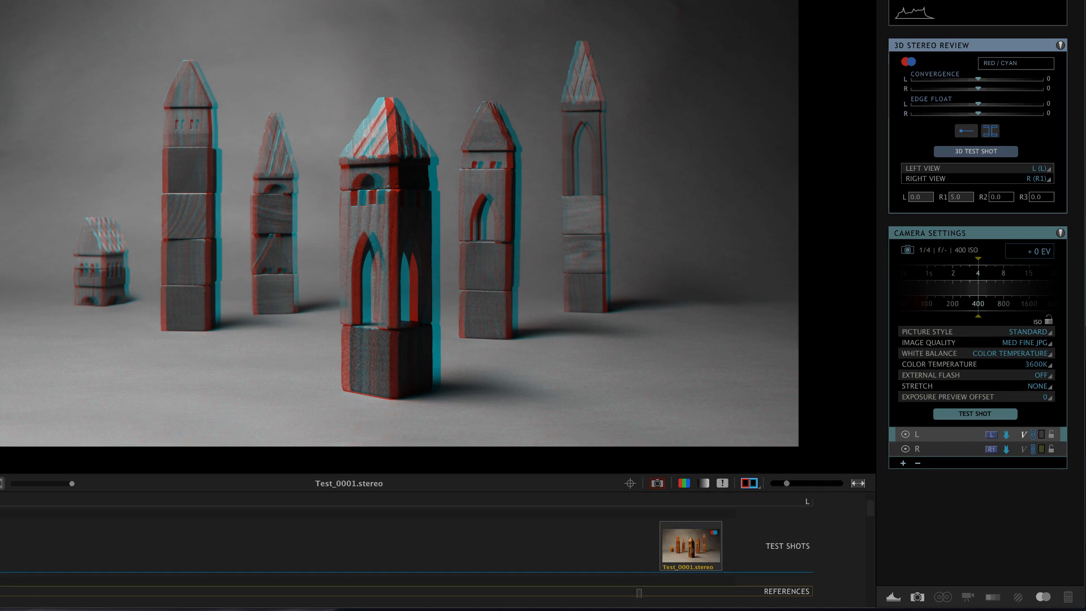
mouse_move(701, 542)
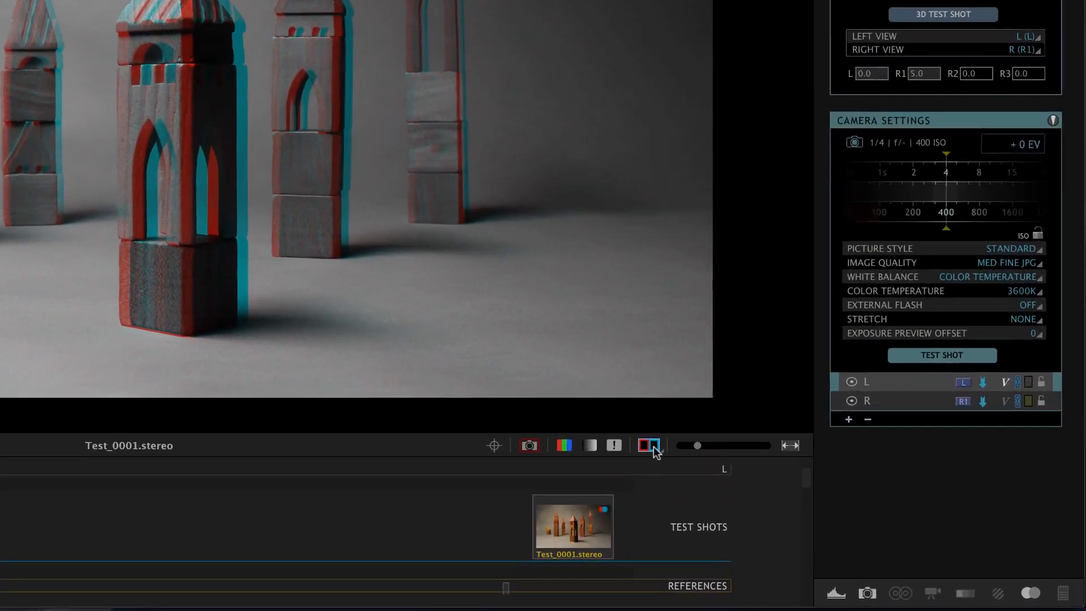
left_click(645, 445)
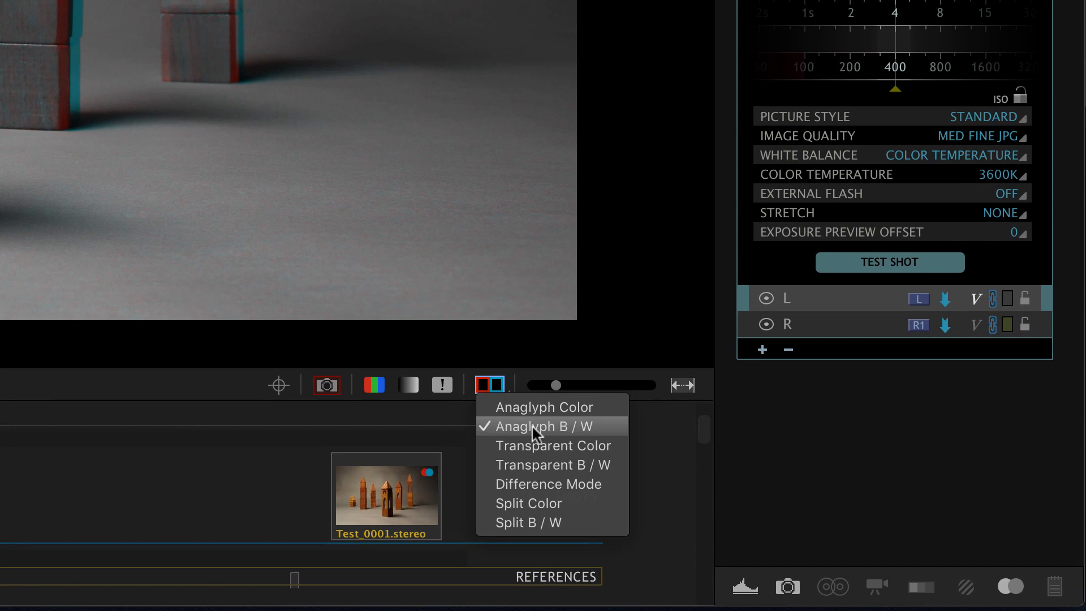
mouse_move(537, 407)
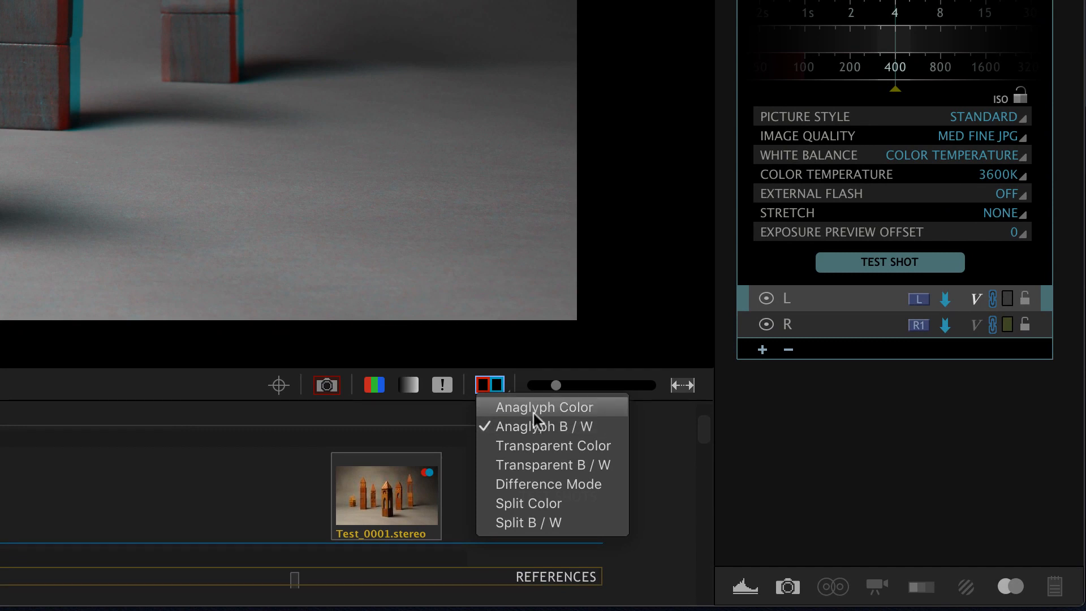
mouse_move(557, 490)
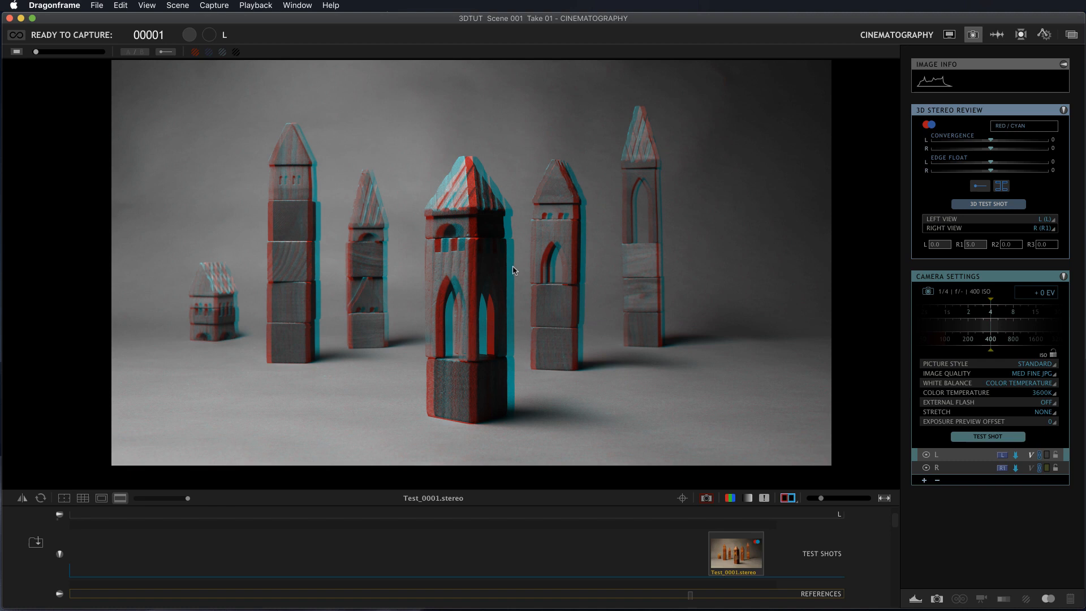
mouse_move(482, 271)
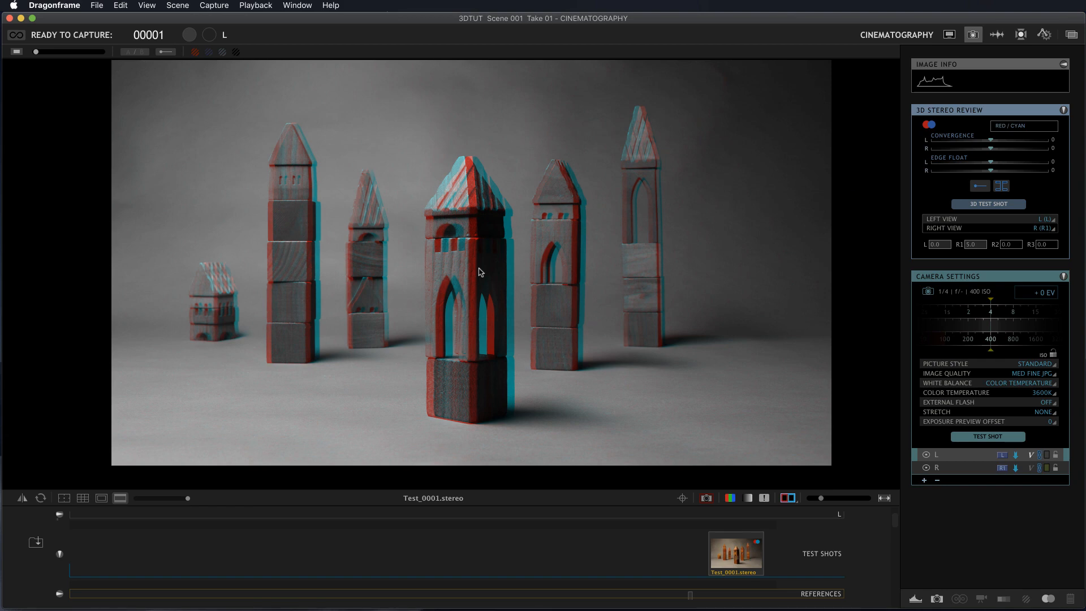
mouse_move(866, 531)
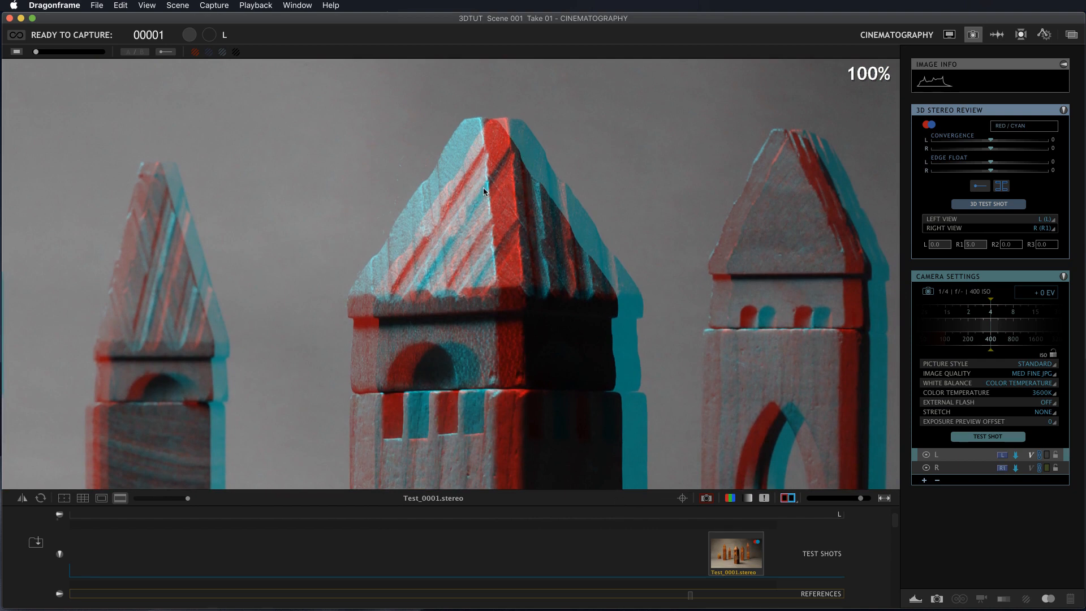
mouse_move(948, 158)
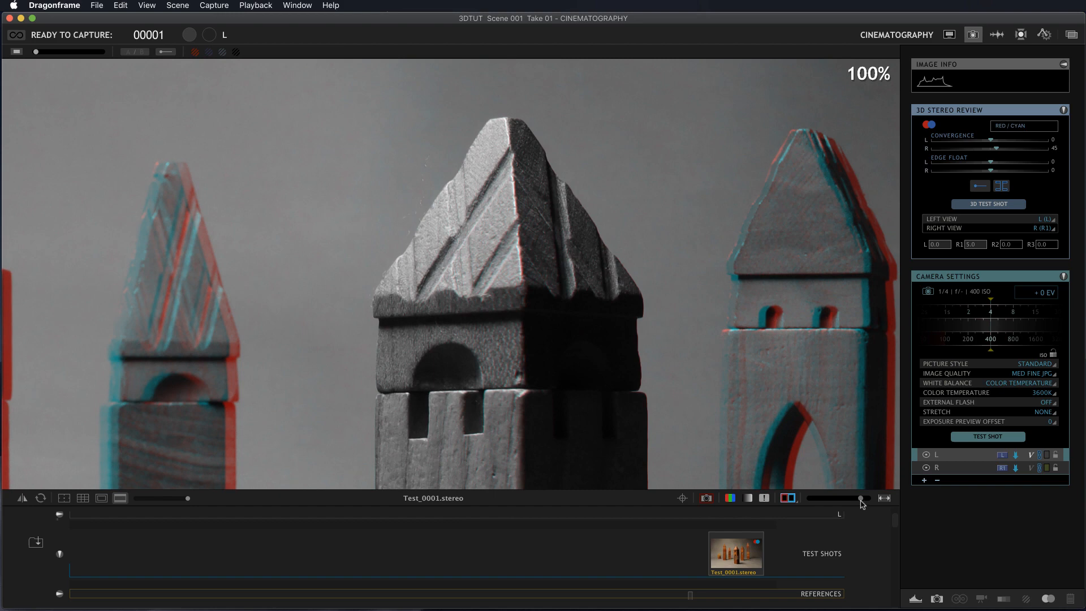
Zoom the viewer back out after setting Convergence R to 45
left_click_drag(860, 497, 821, 498)
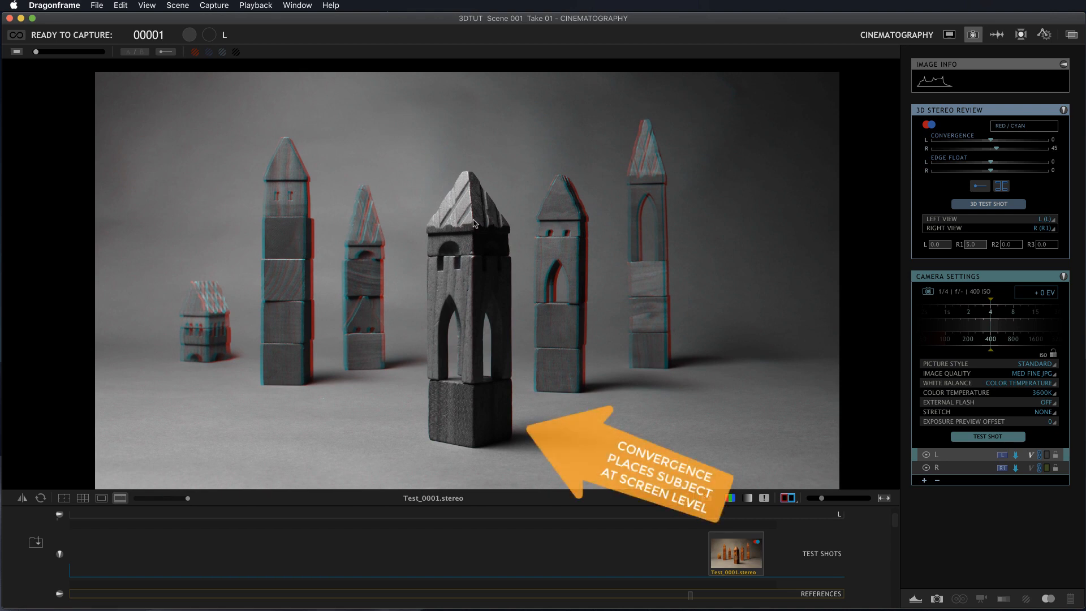
mouse_move(548, 323)
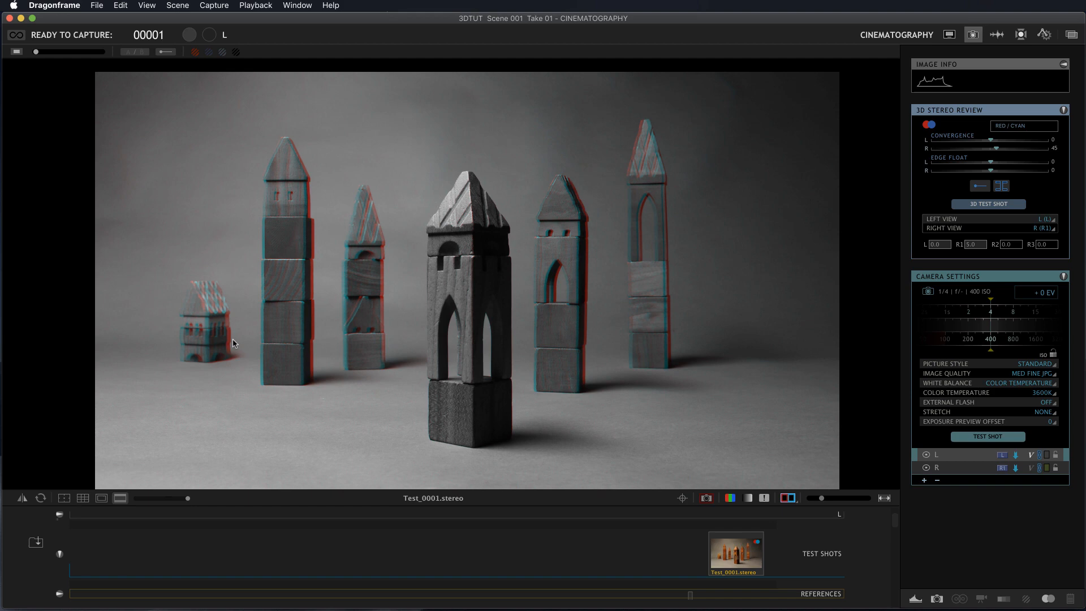
mouse_move(730, 171)
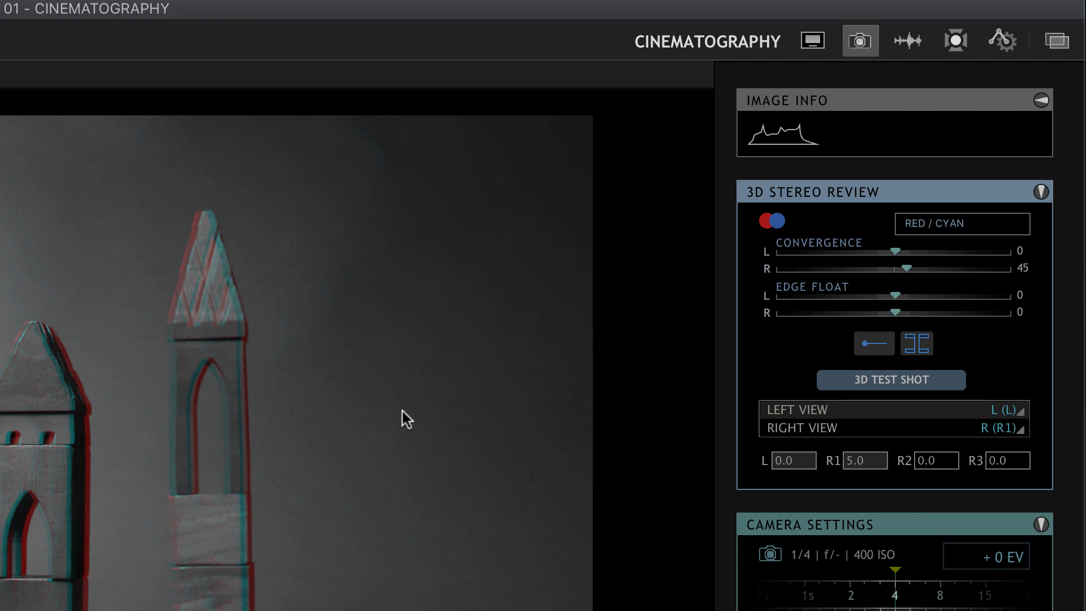
mouse_move(871, 481)
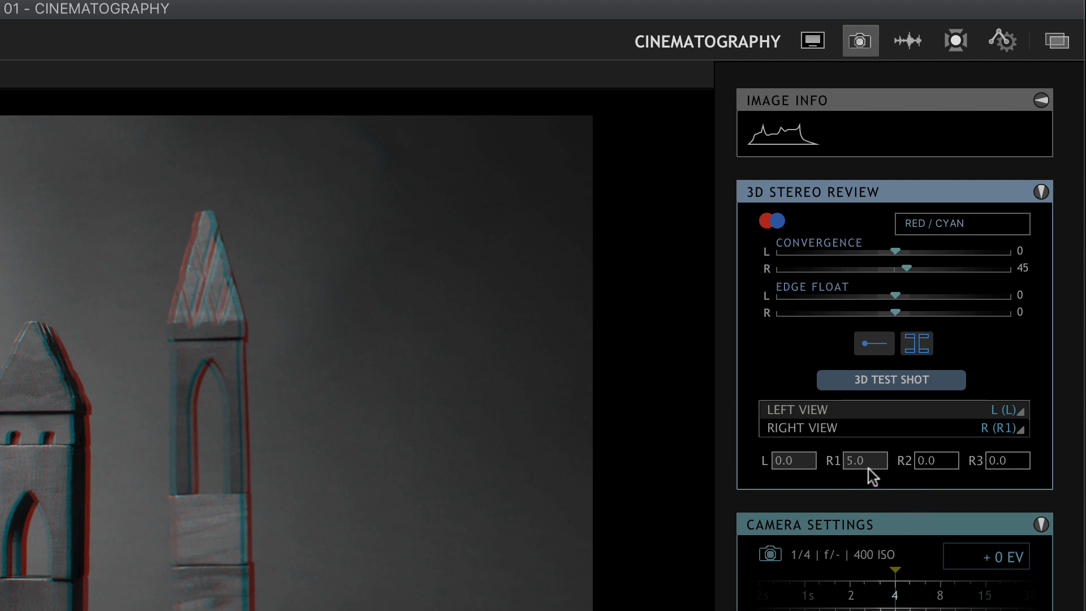
Set the R1 stereo position to 3.0 and capture a second test shot, Test_0002
left_click(864, 460)
type("3")
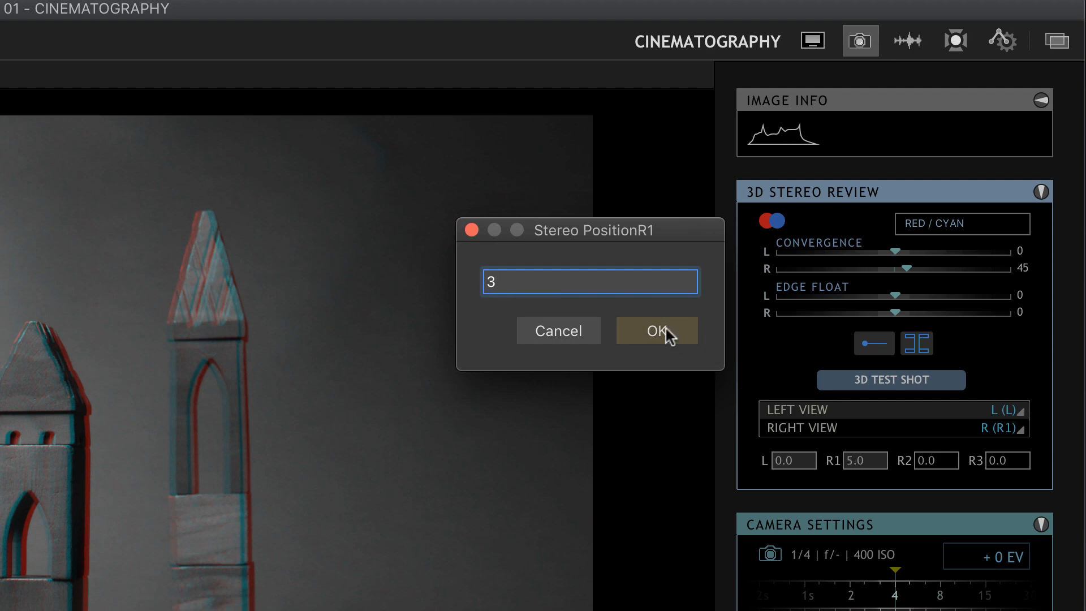
left_click(656, 331)
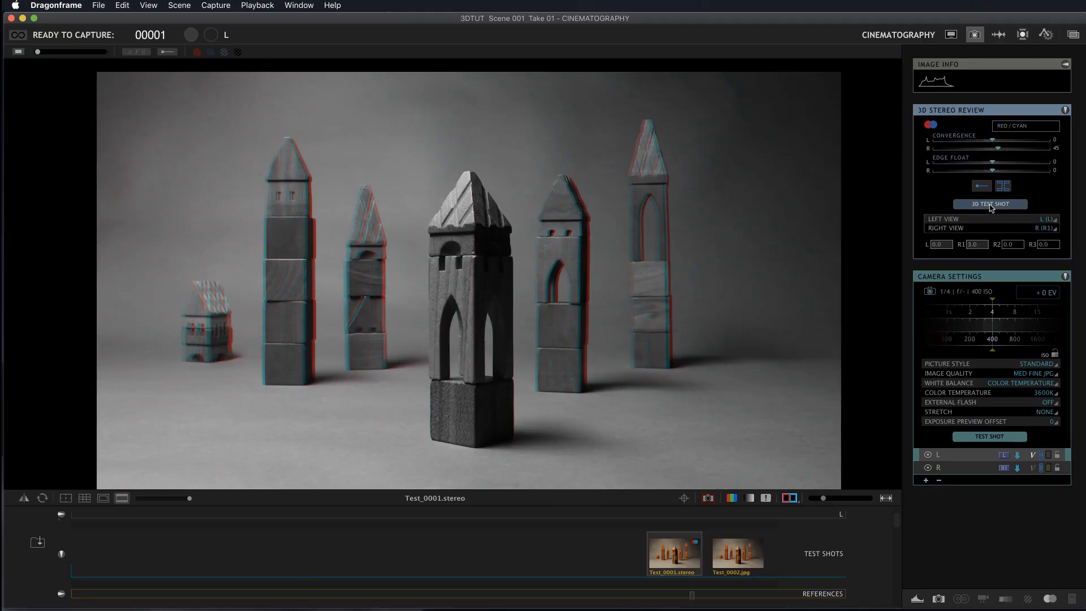
left_click(738, 552)
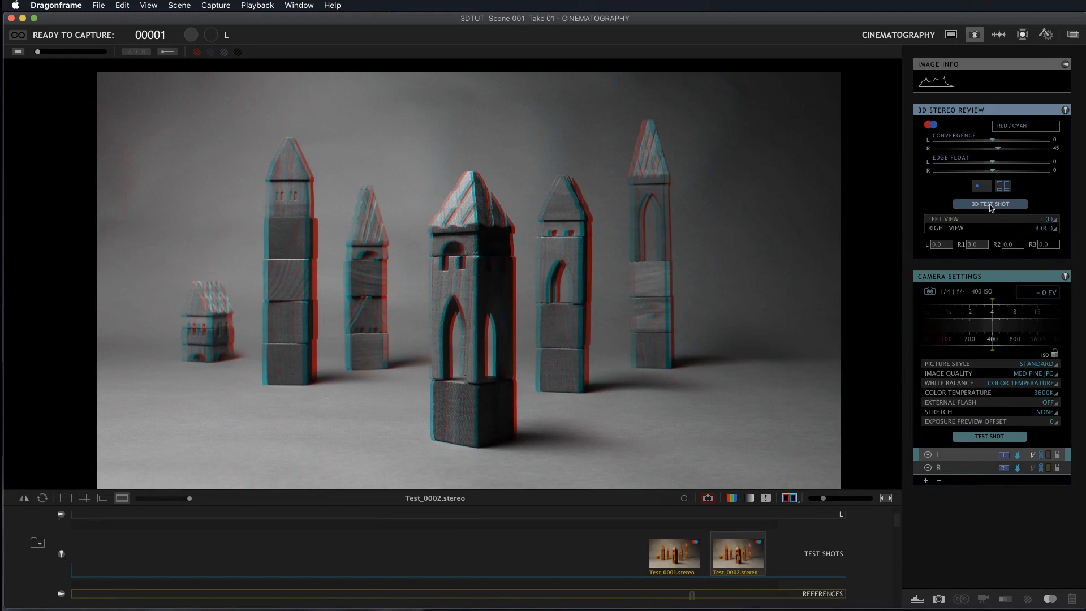
Adjust right-view convergence on Test_0002 and turn on the depth measurement guides
left_click(674, 553)
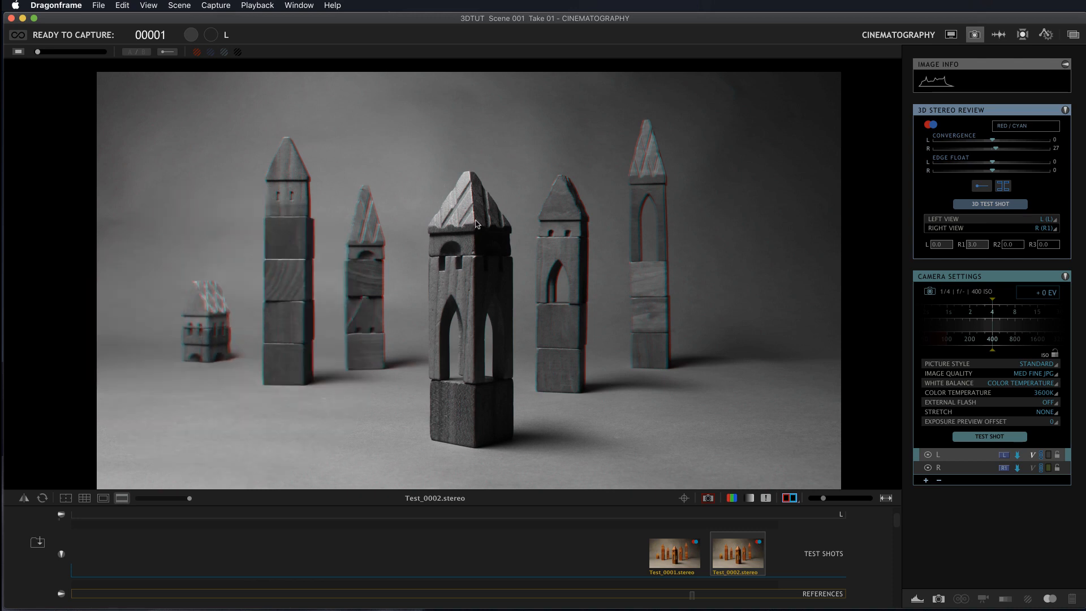
mouse_move(826, 493)
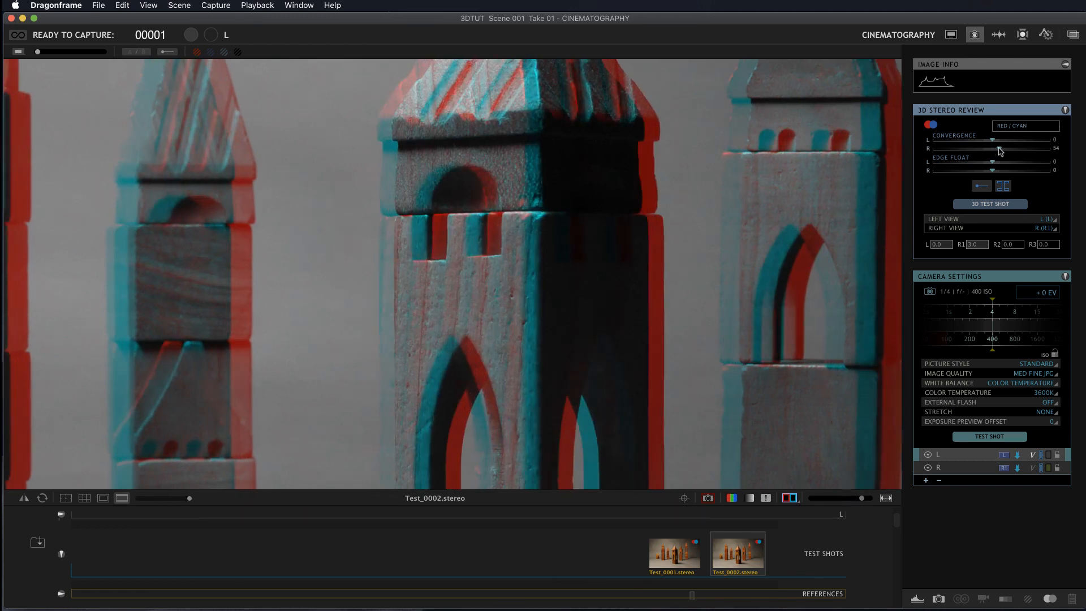
left_click_drag(1024, 143, 995, 143)
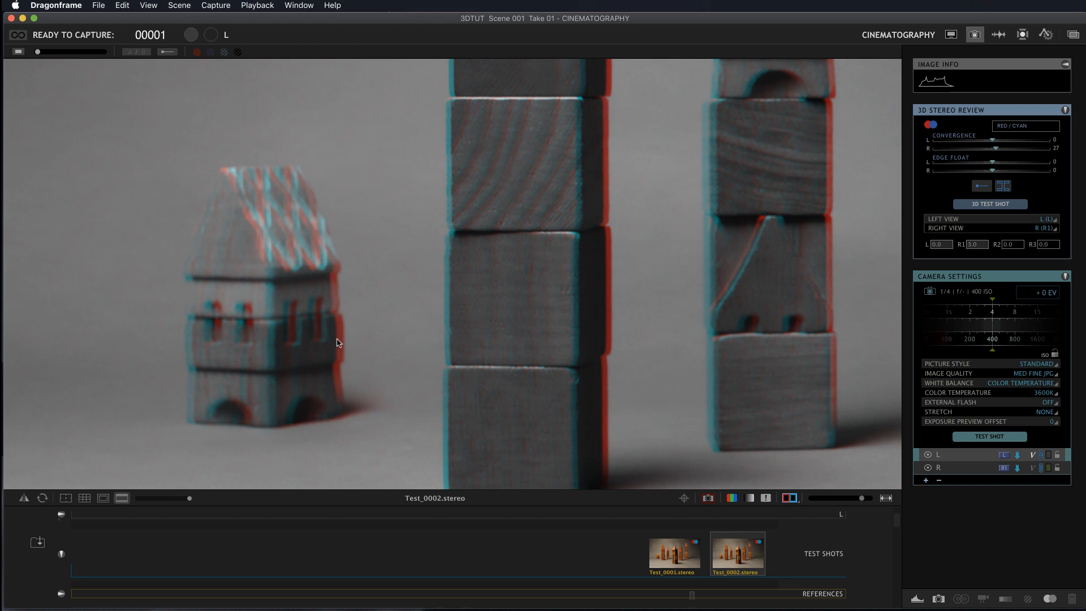
mouse_move(335, 337)
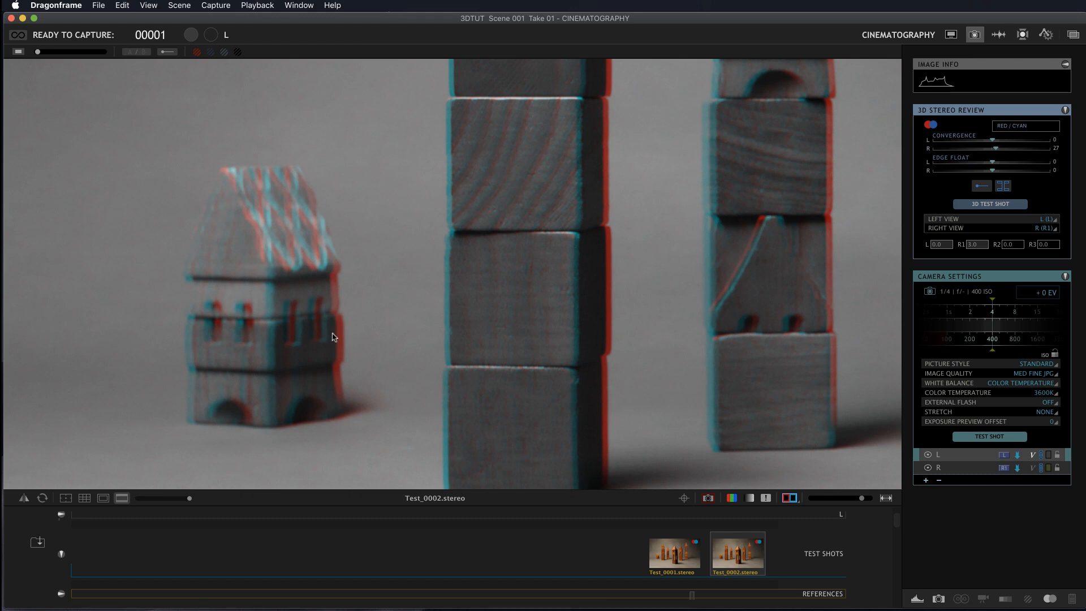
left_click(1002, 185)
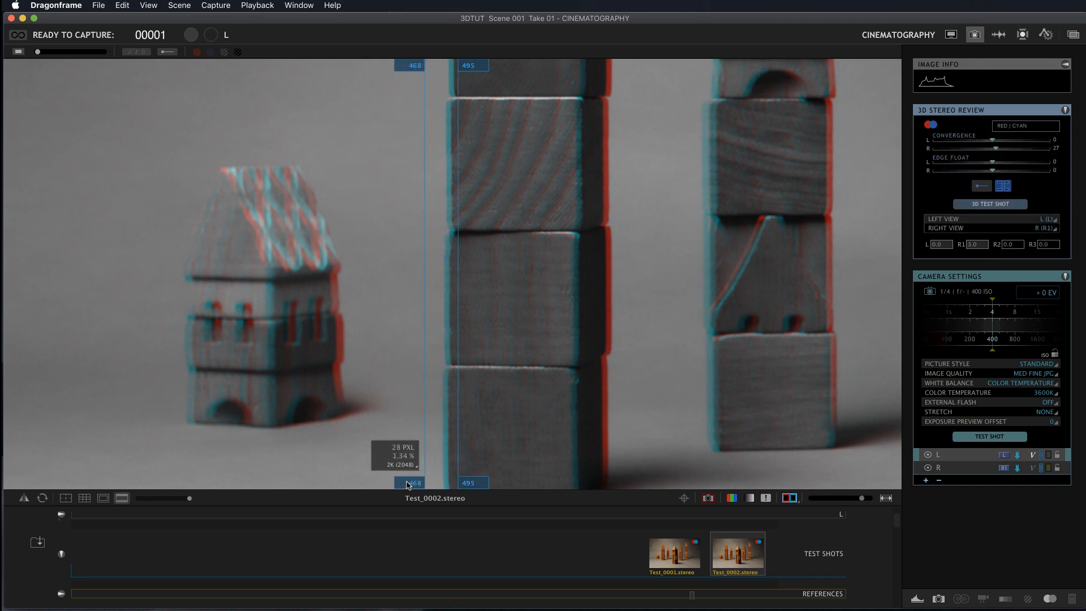
Measure the red-cyan separation at the small house's base as 11 pixels (0.54%)
left_click_drag(408, 482, 320, 481)
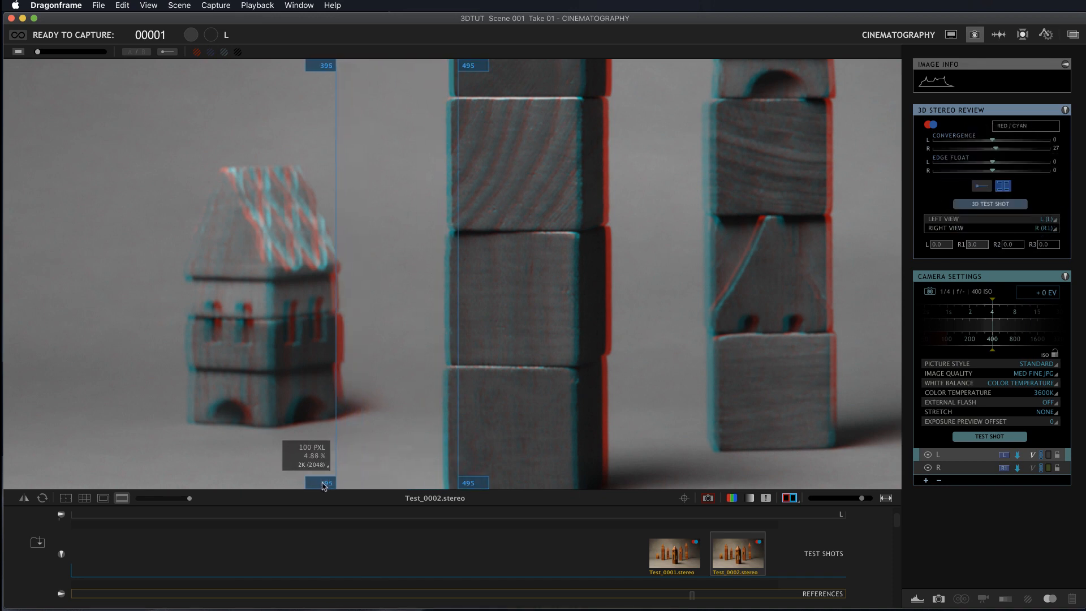
left_click_drag(472, 482, 373, 482)
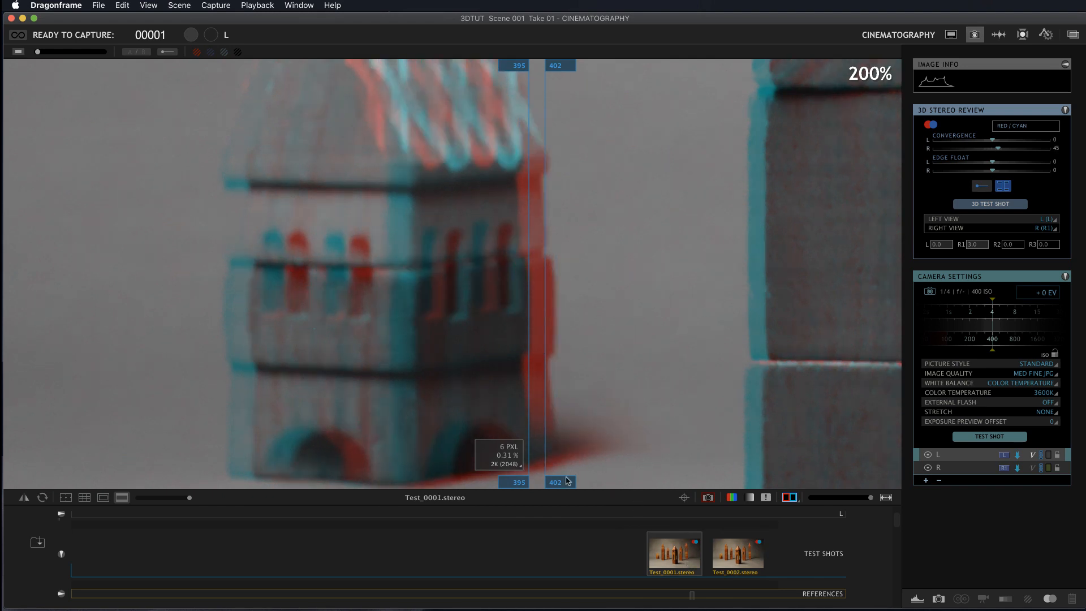
left_click_drag(560, 482, 568, 481)
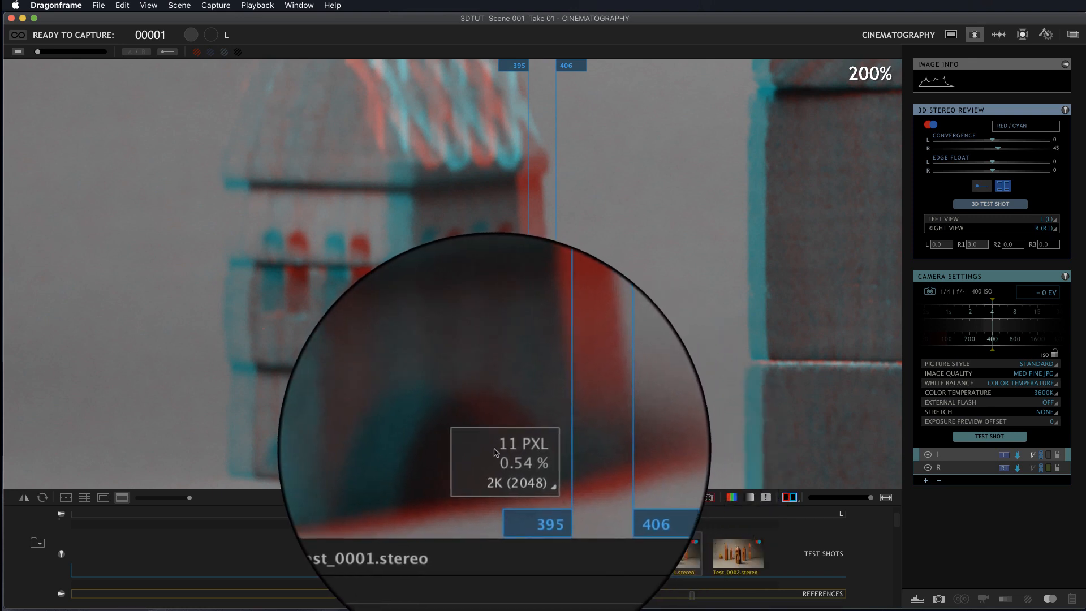
mouse_move(554, 355)
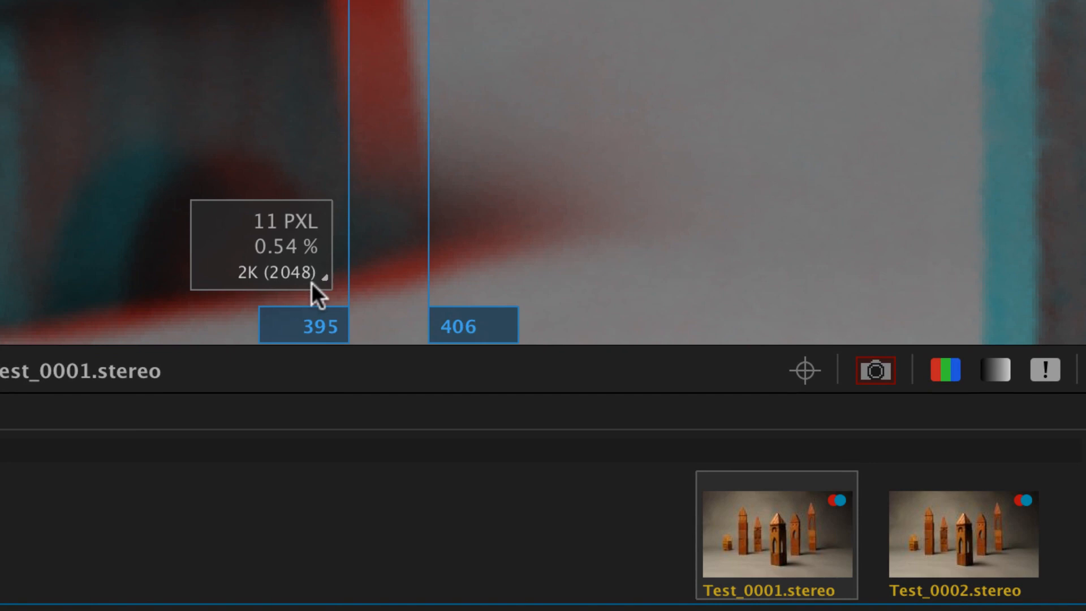
mouse_move(248, 301)
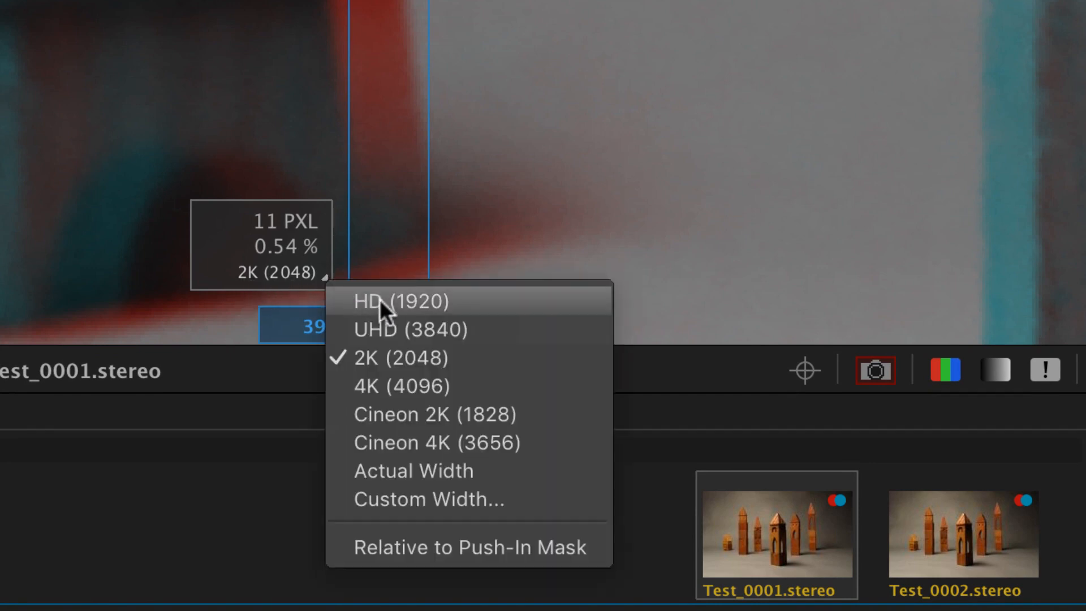
Measure against a 4K (4096) comp width so the disparity reads 22 pixels
left_click(400, 385)
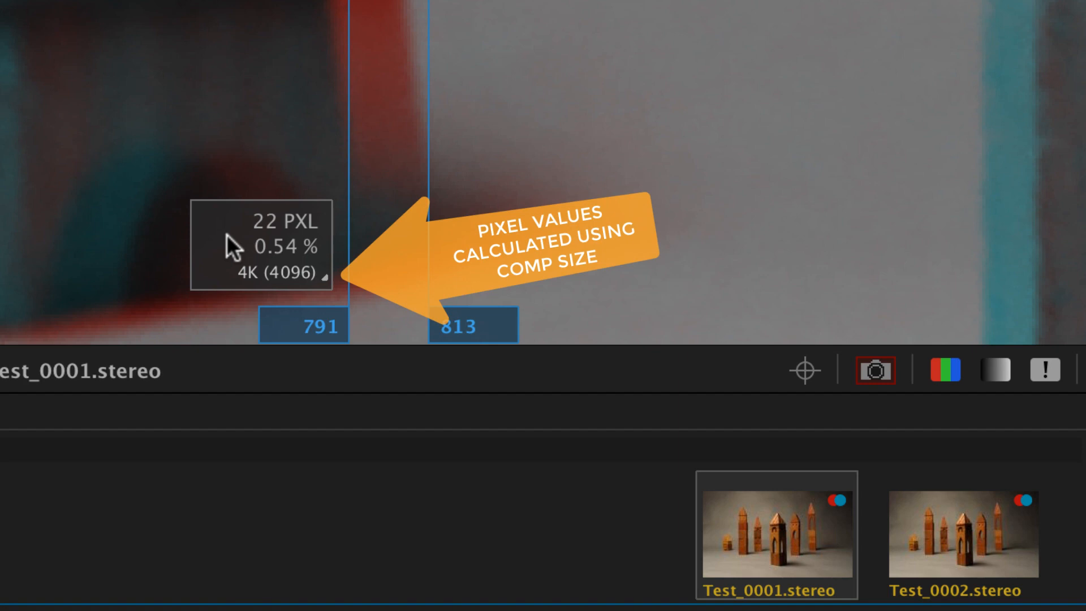
mouse_move(318, 296)
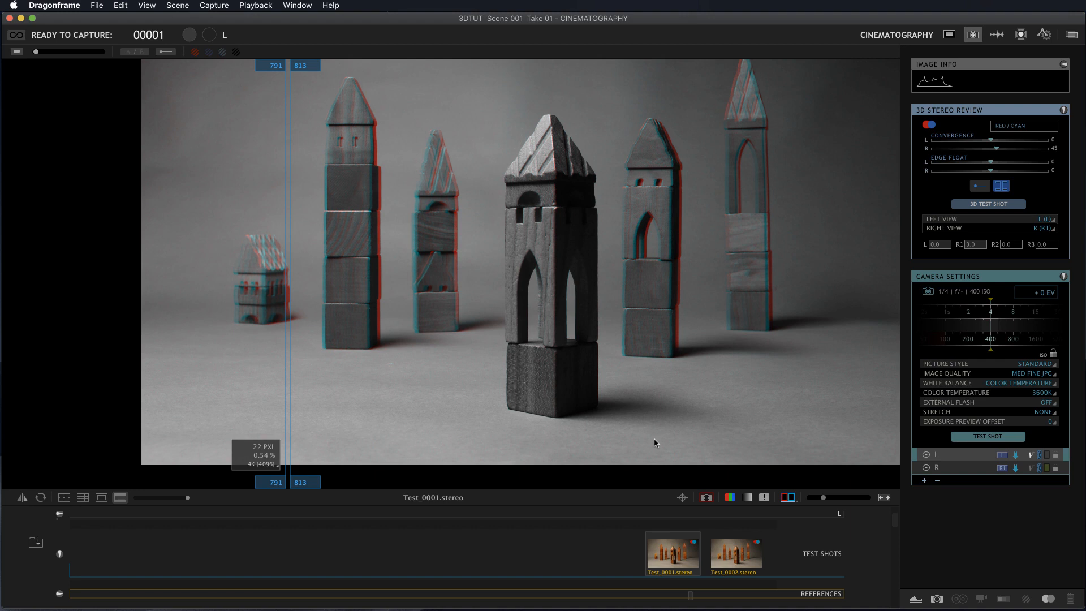
Place the convergence target on the central tower and set convergence there
left_click(998, 186)
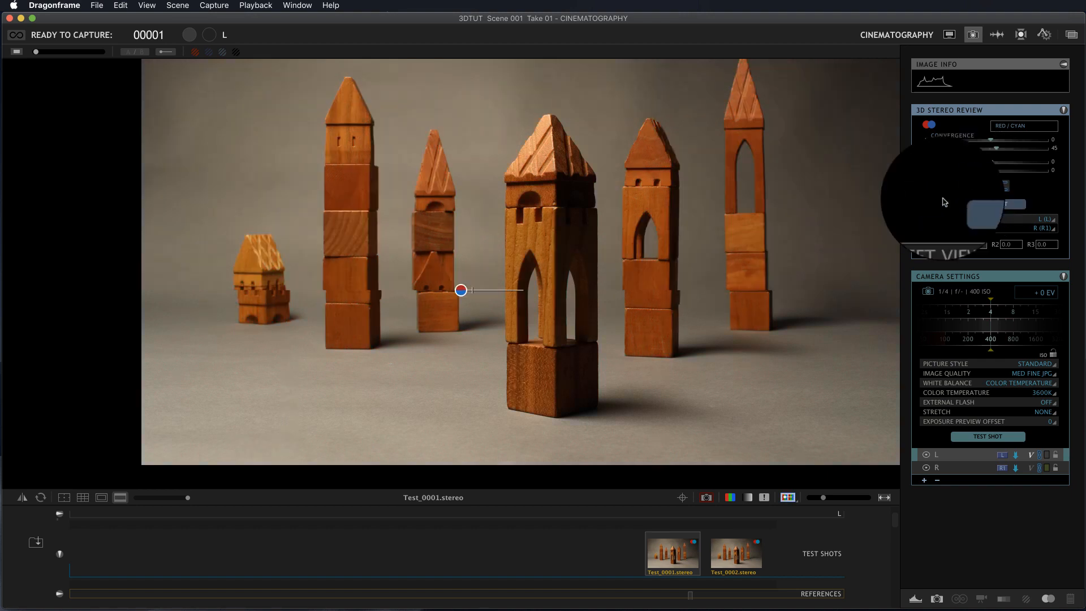
left_click_drag(460, 289, 413, 224)
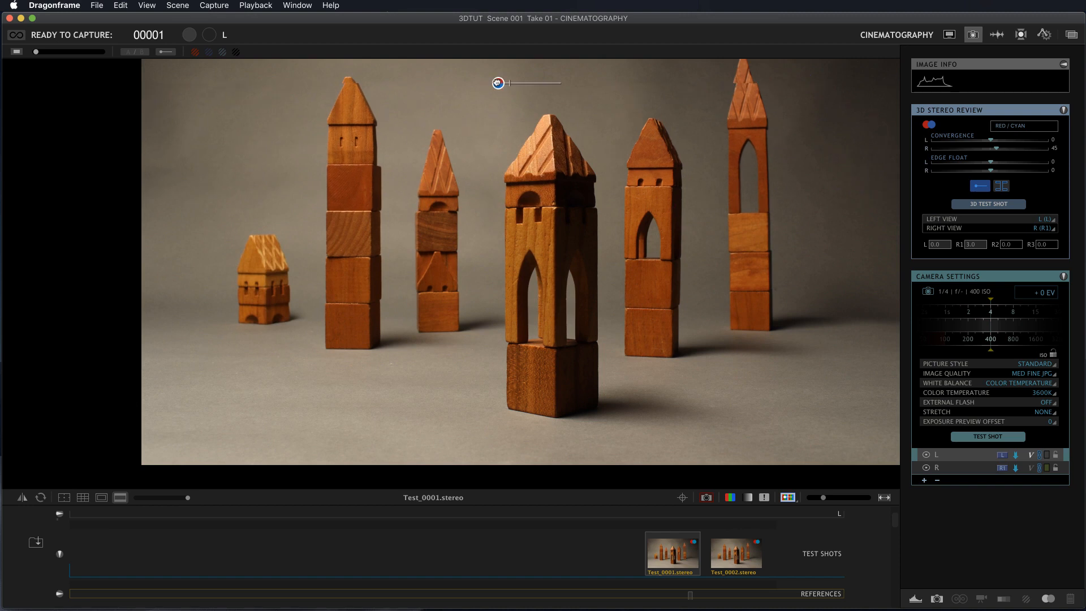
left_click_drag(498, 83, 487, 234)
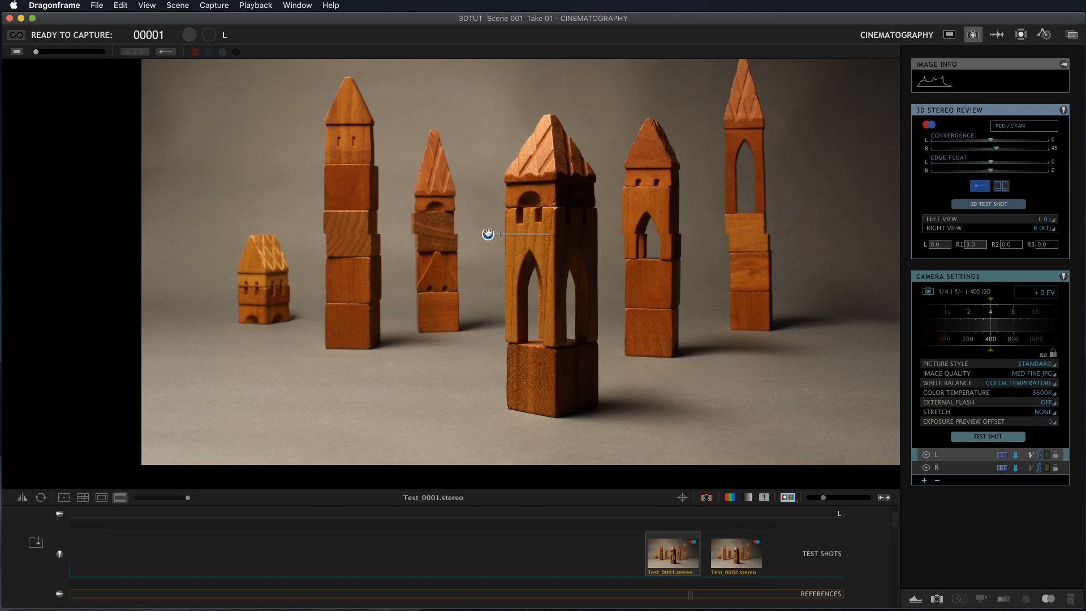
left_click(784, 498)
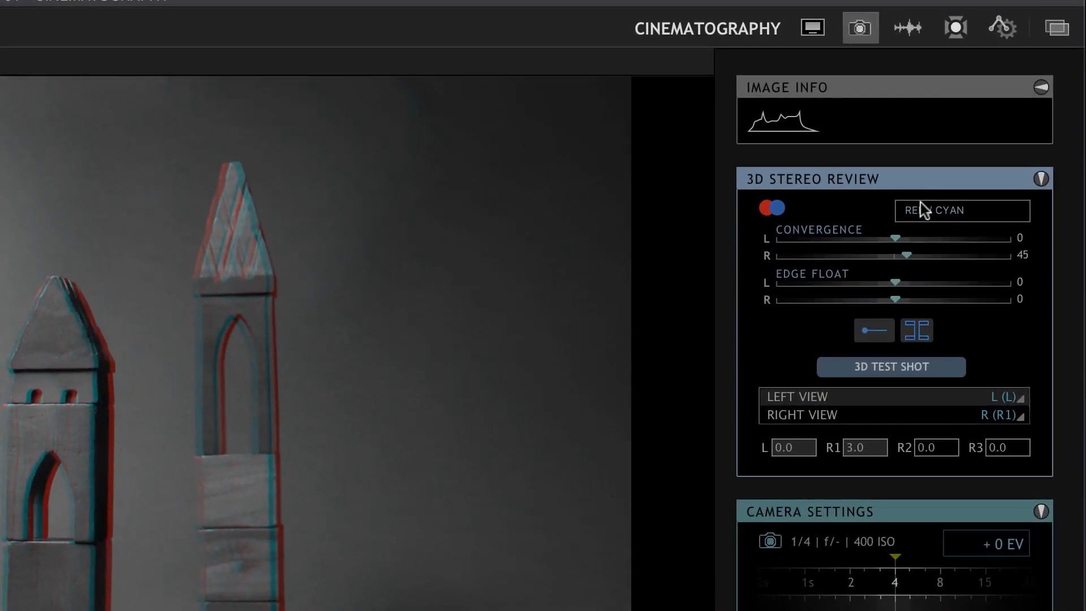
mouse_move(902, 260)
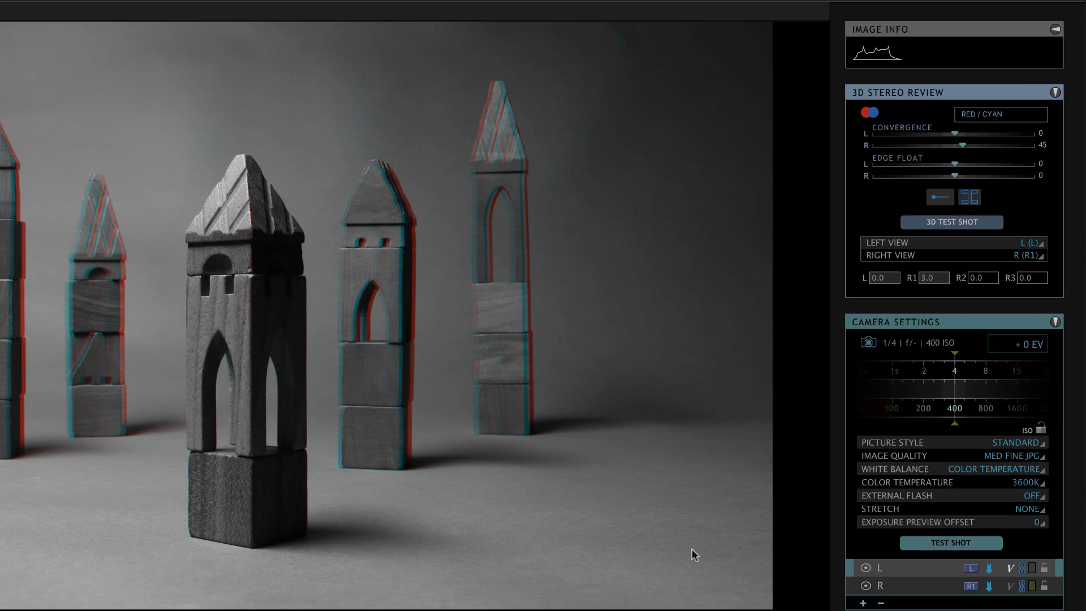
mouse_move(779, 450)
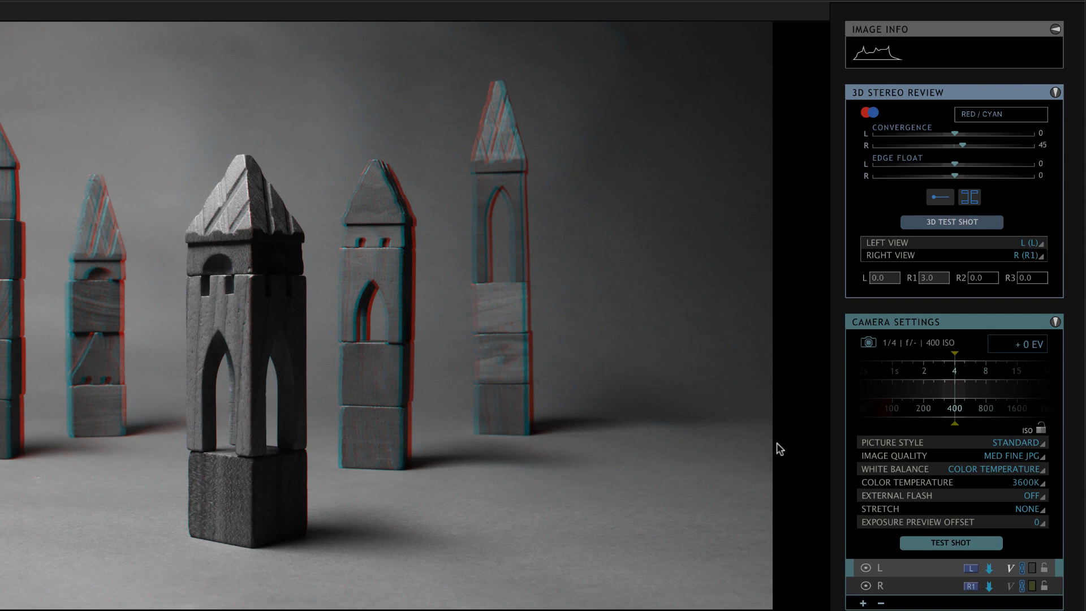
mouse_move(752, 485)
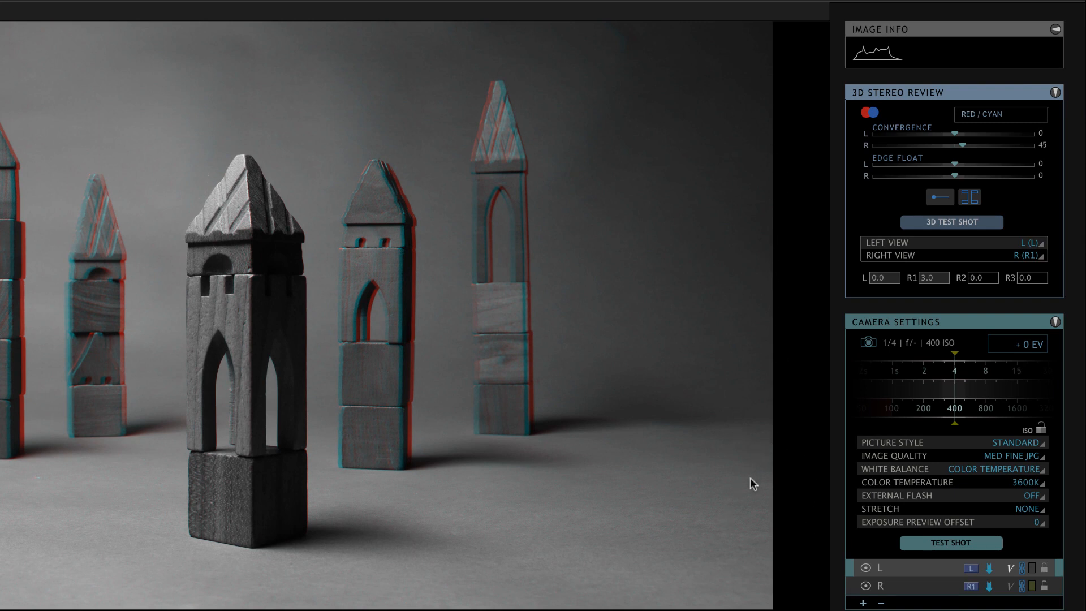
mouse_move(214, 316)
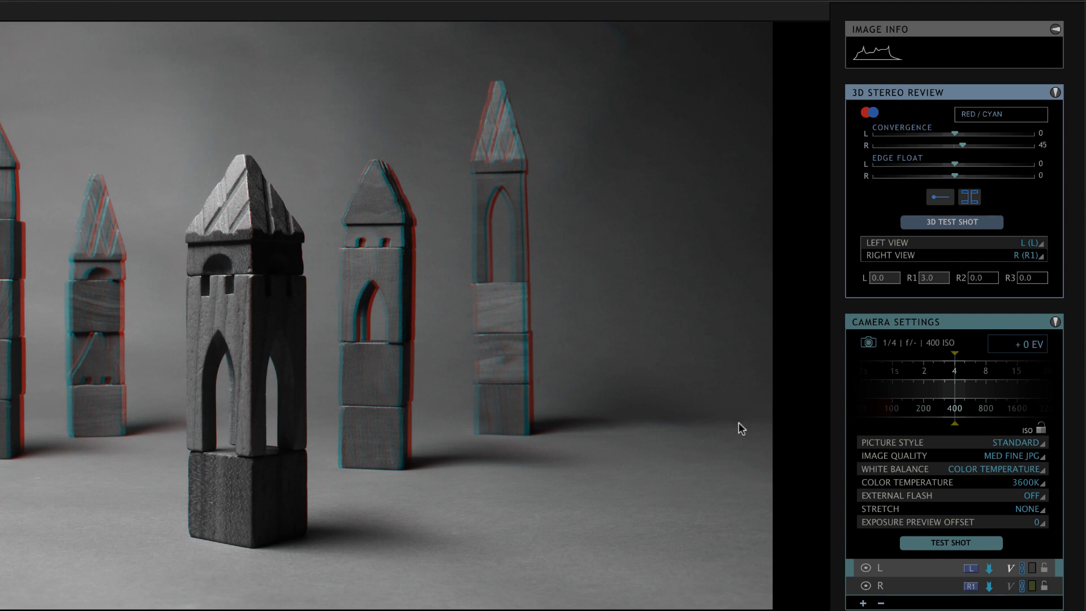
mouse_move(744, 429)
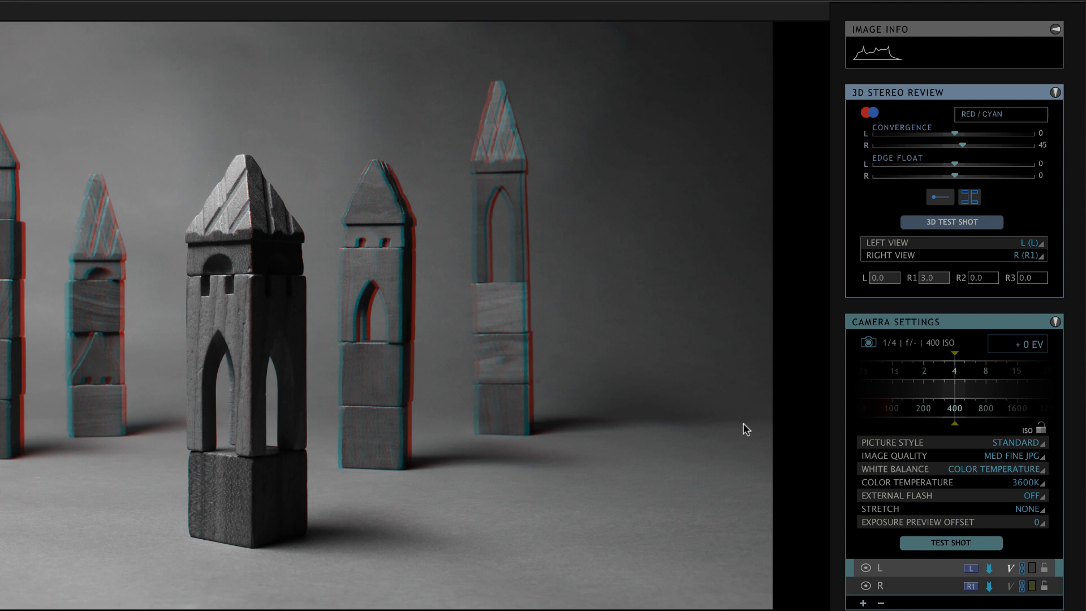
mouse_move(773, 398)
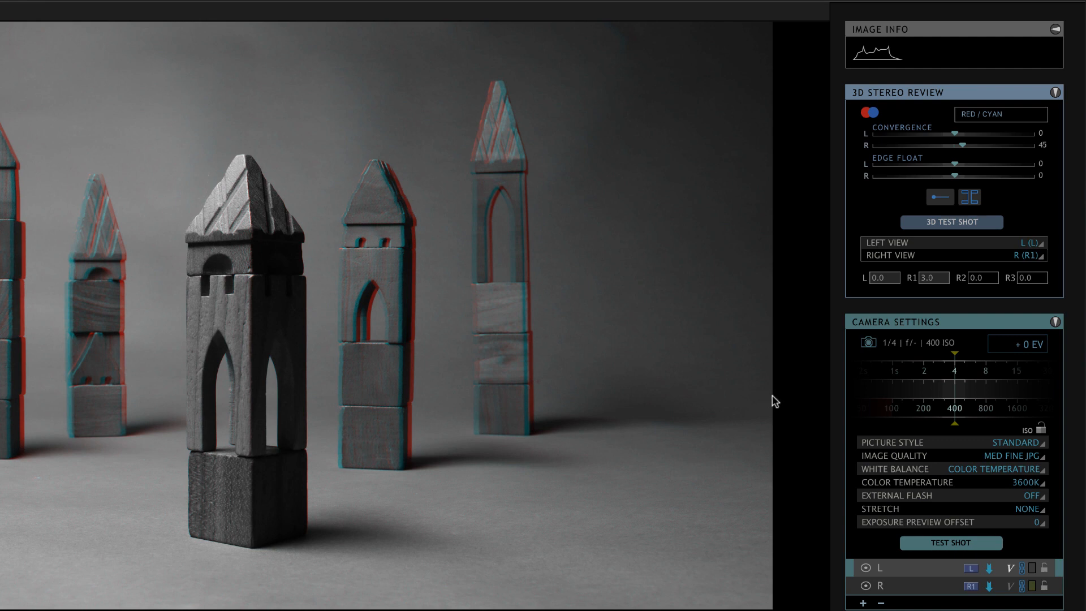
mouse_move(780, 401)
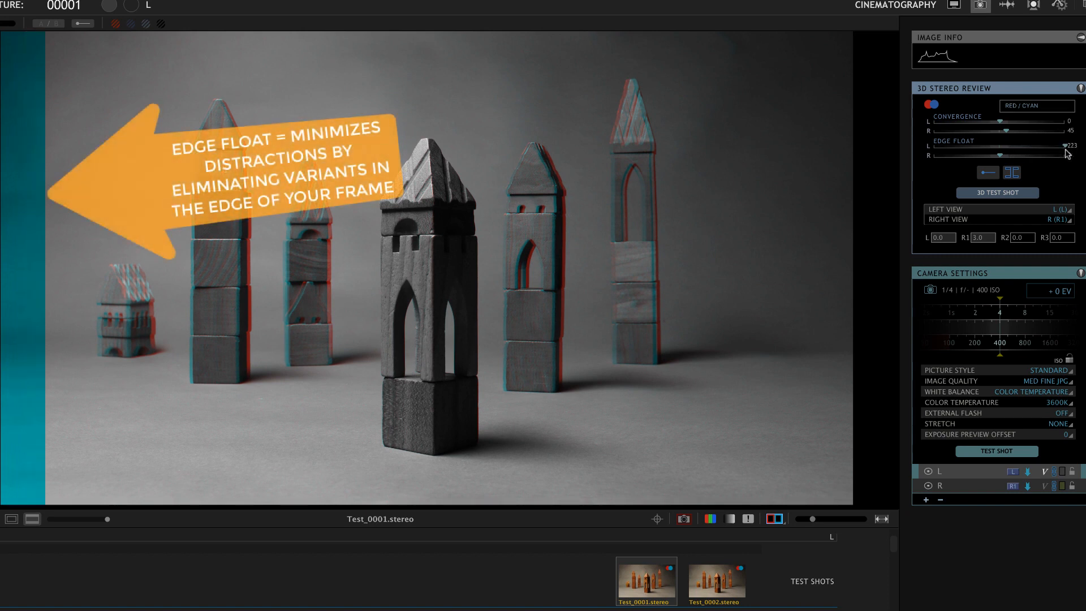
Set Edge Float L to 4, try R at -85, then settle on -4
left_click_drag(1063, 147, 1061, 154)
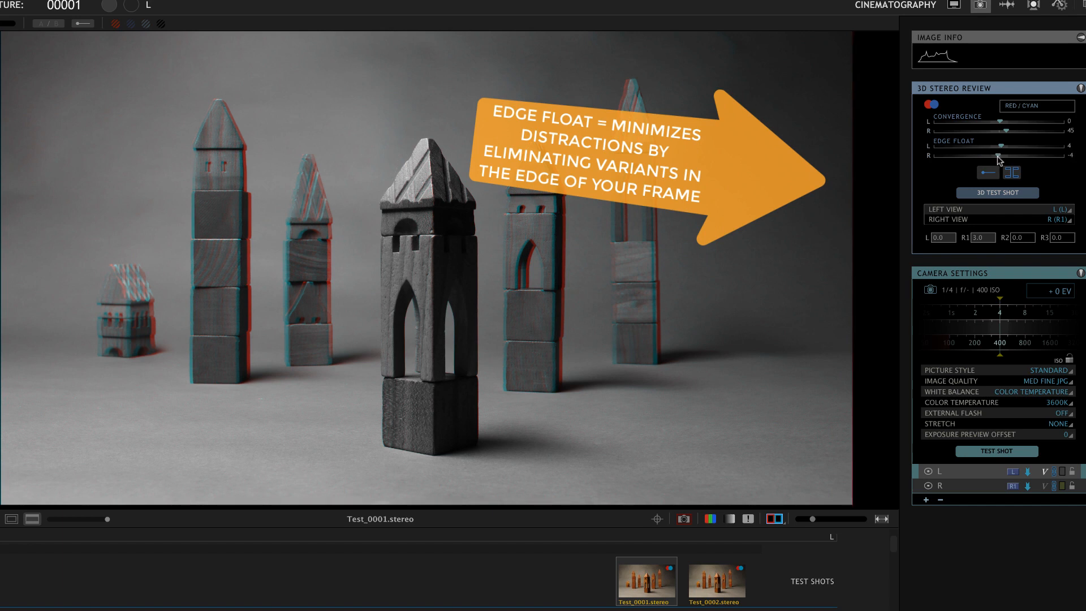
left_click_drag(1025, 155, 969, 155)
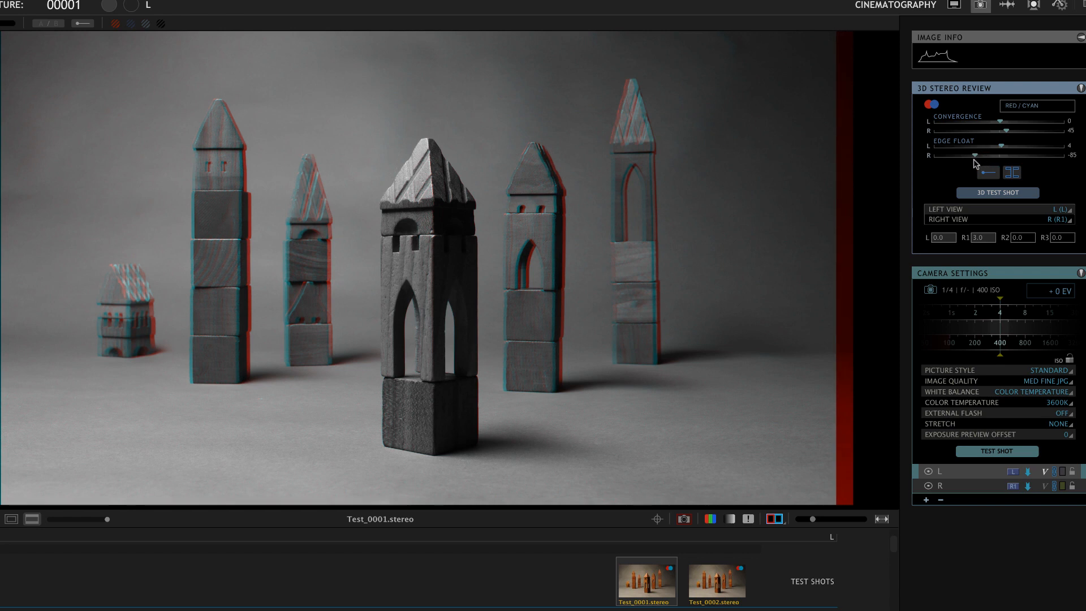
left_click_drag(942, 155, 1018, 154)
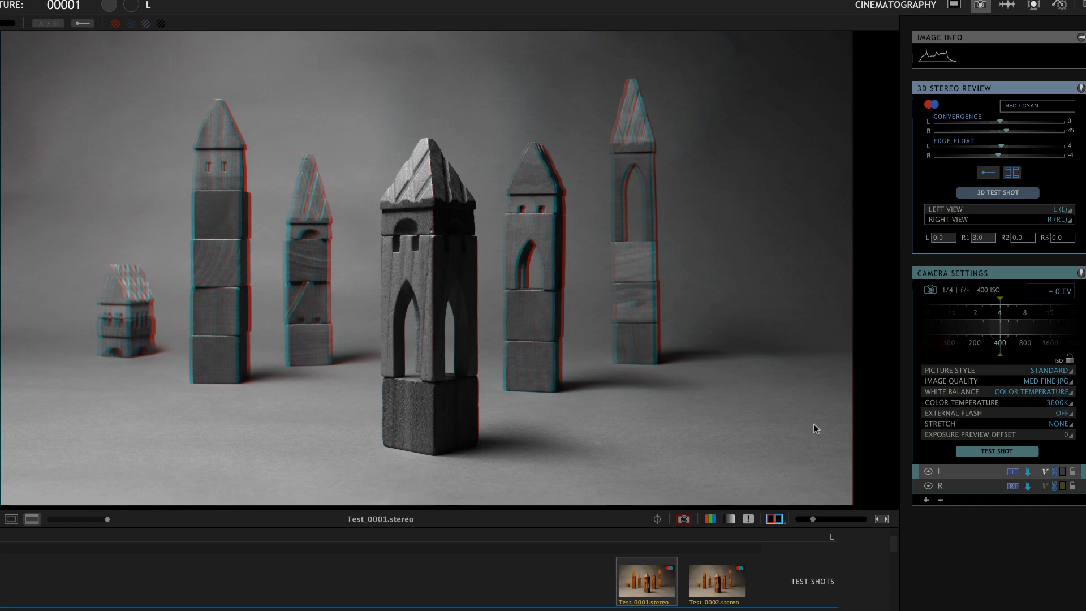
mouse_move(341, 317)
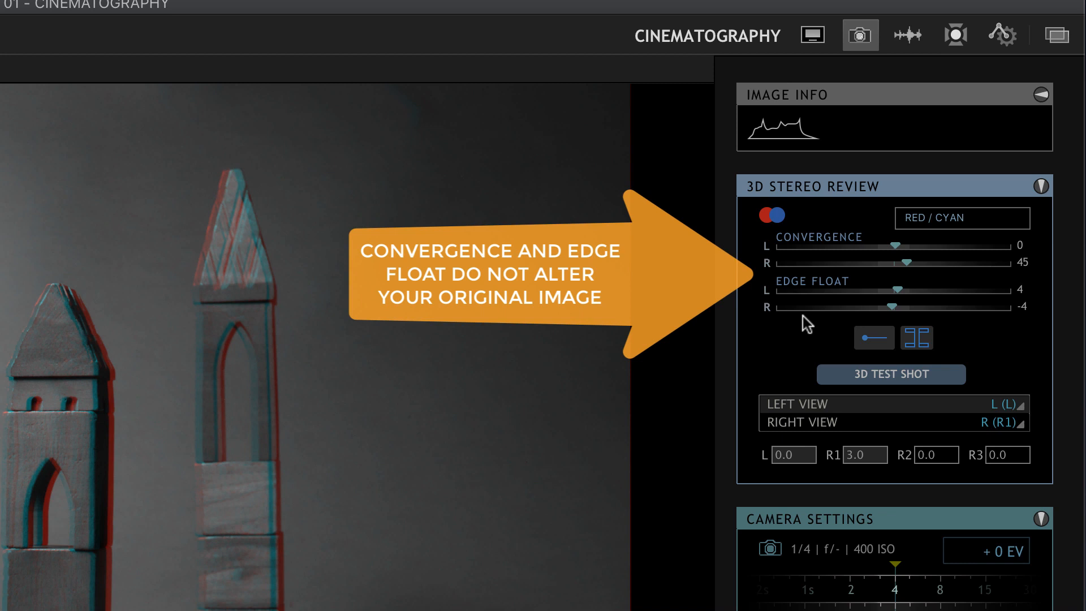
mouse_move(798, 336)
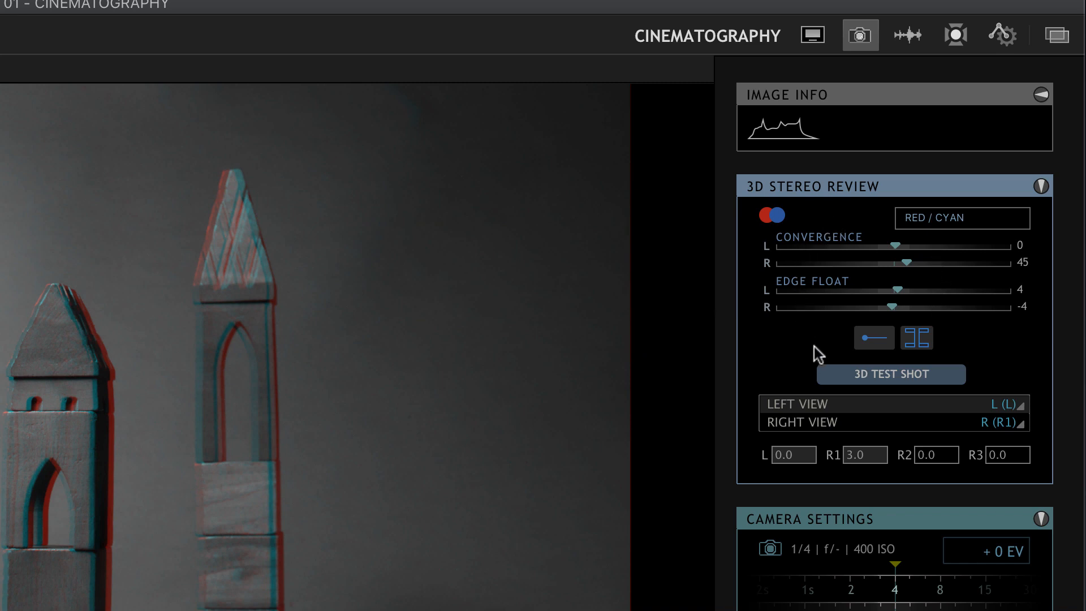
mouse_move(851, 221)
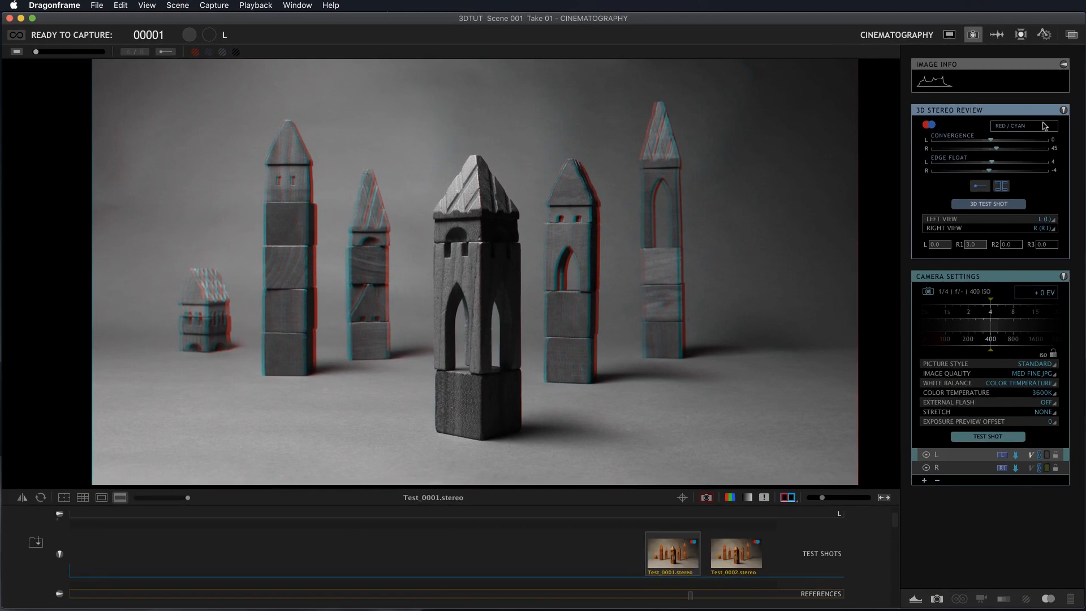
left_click(1022, 126)
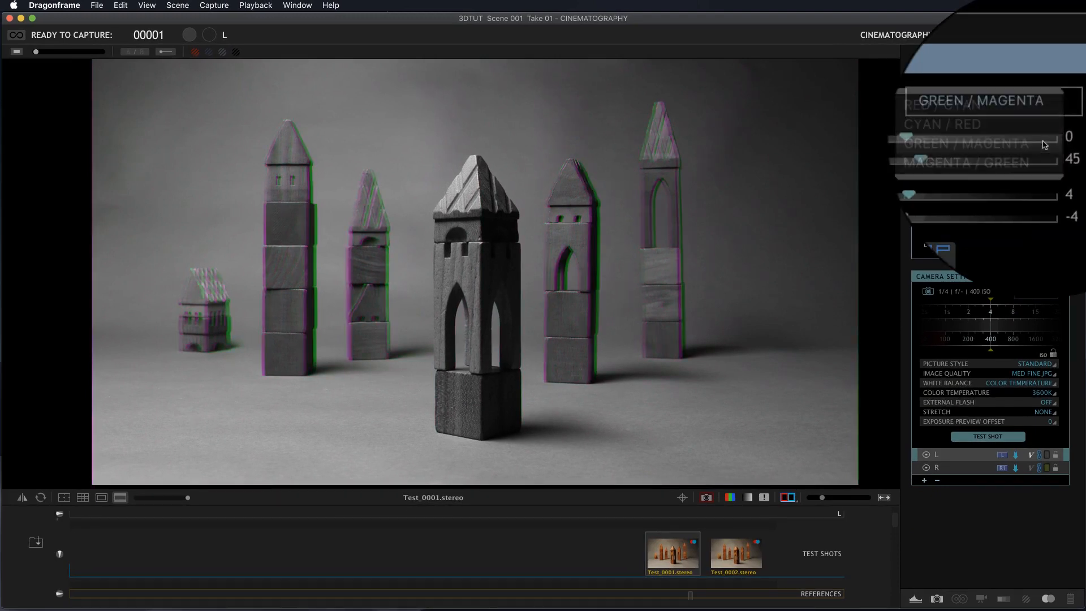
left_click(968, 142)
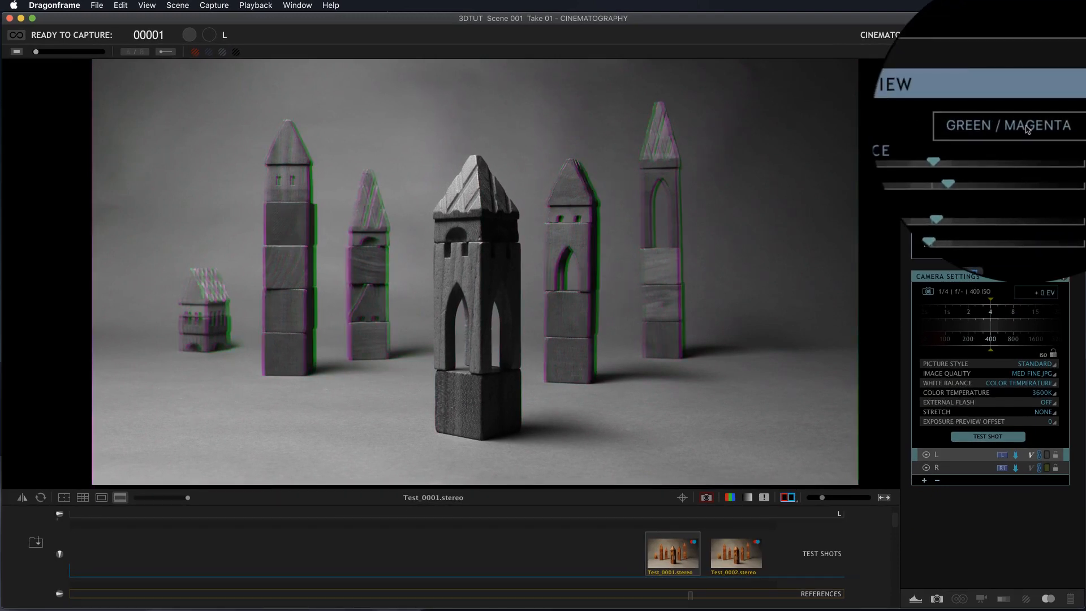
left_click(1013, 125)
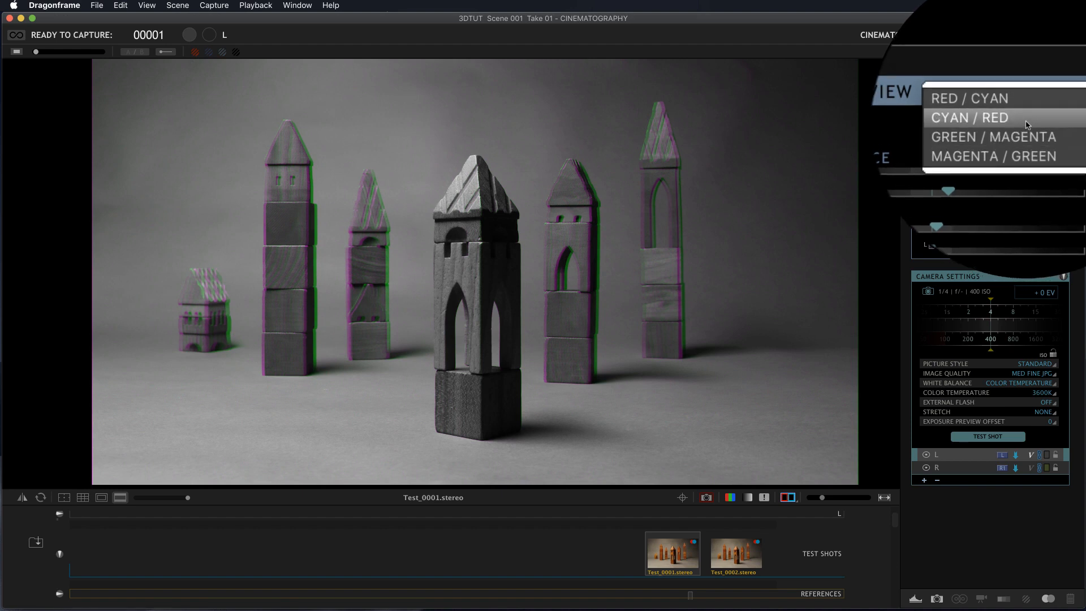
left_click(967, 118)
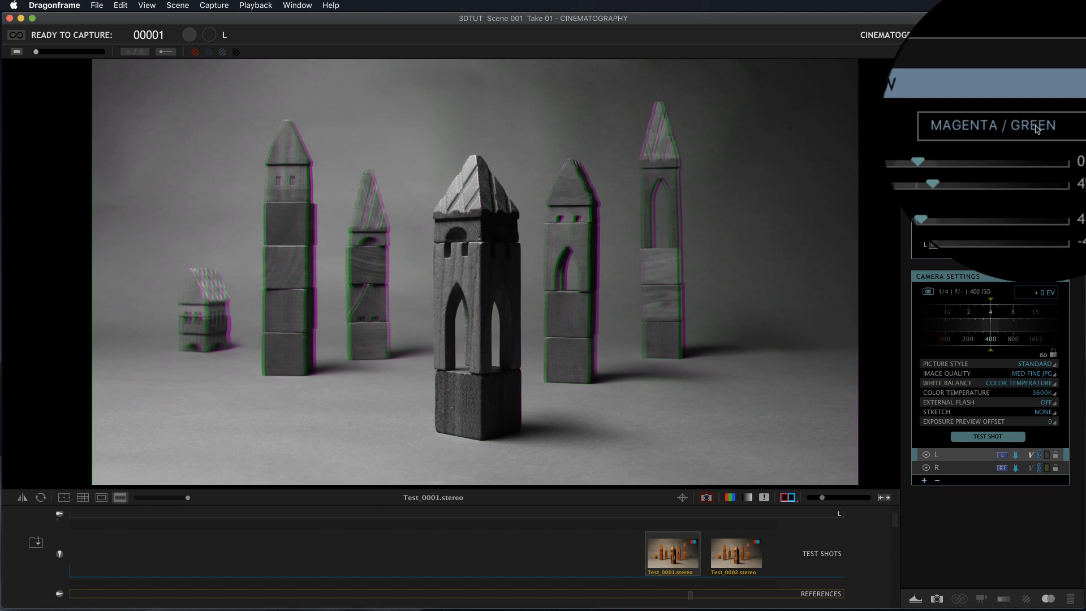
left_click(1009, 126)
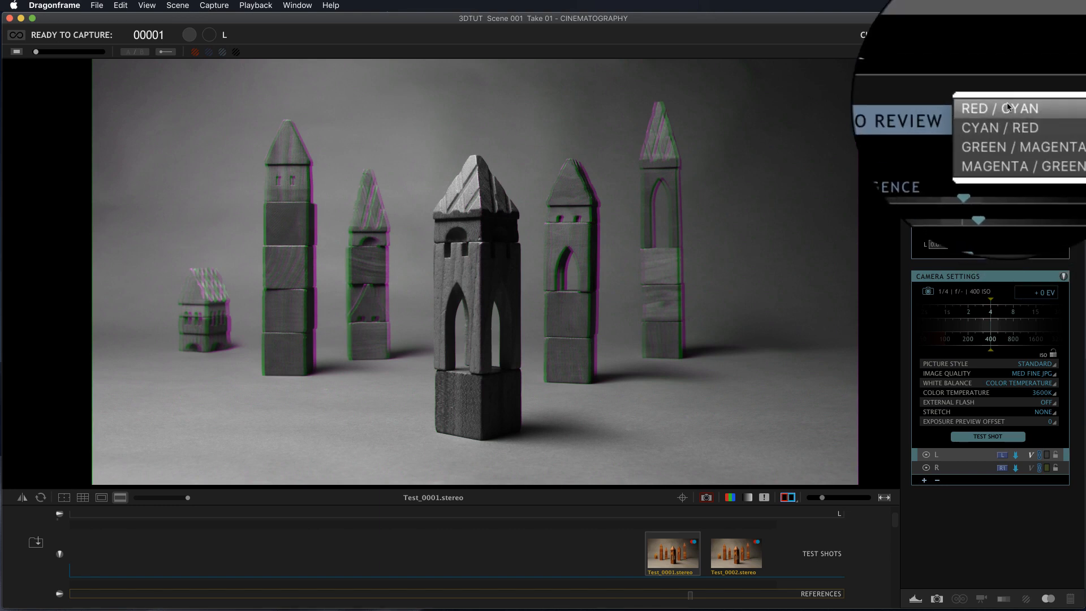
left_click(1006, 107)
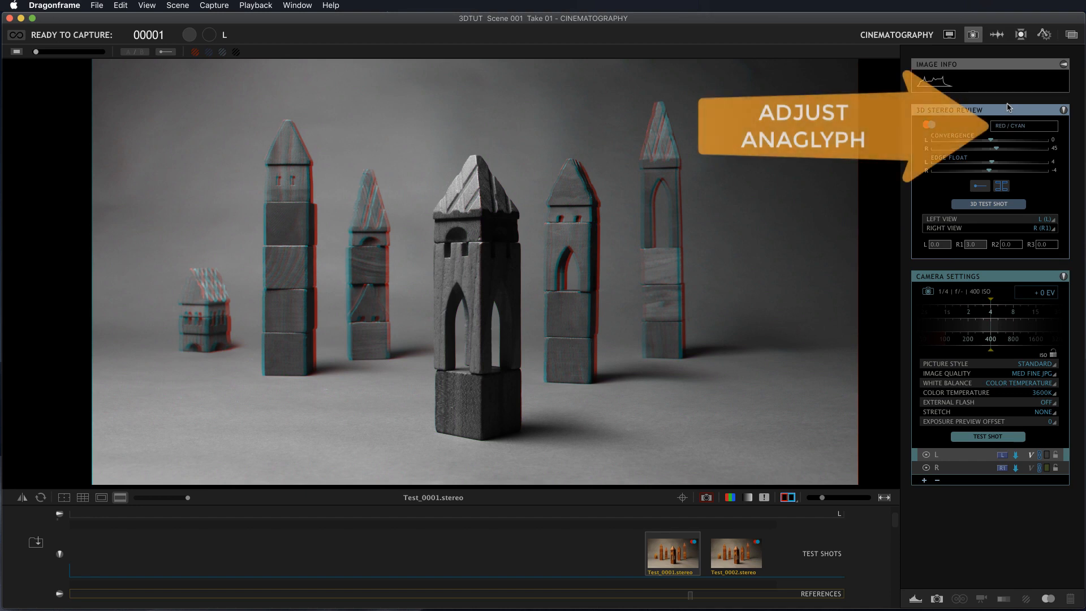
mouse_move(1015, 163)
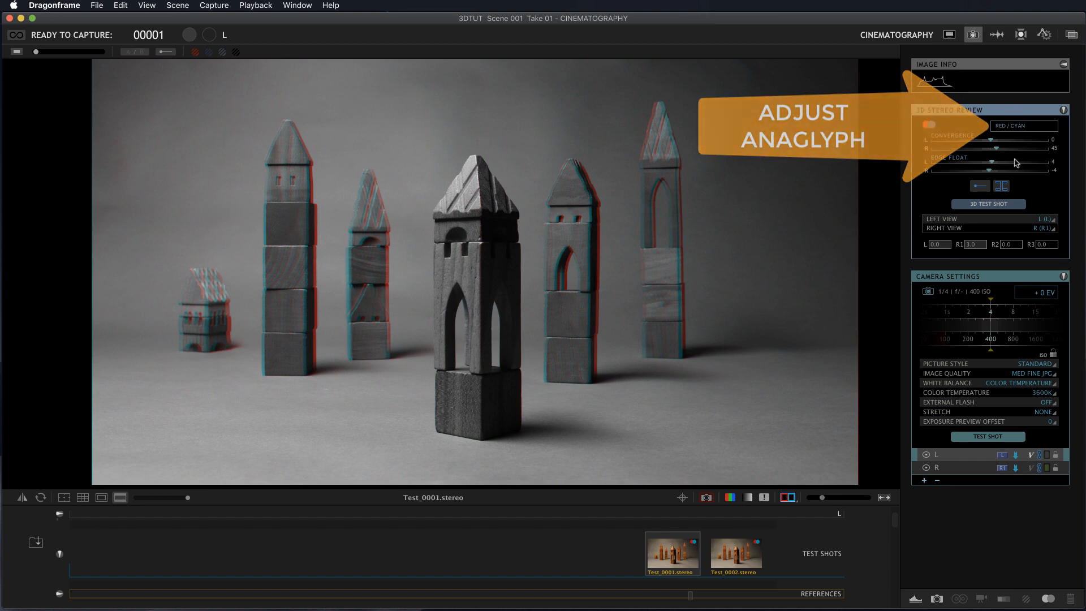